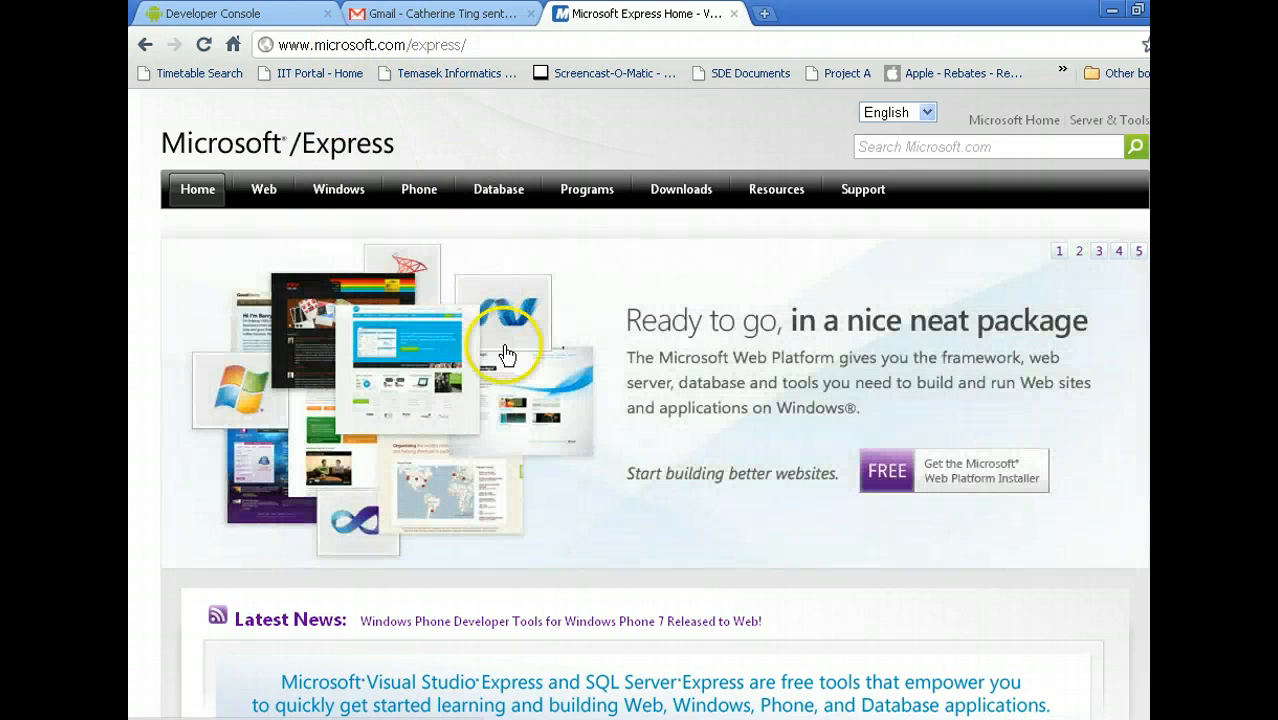
Step: Launch Microsoft Visual Studio 2008 from the Start Menu's Programs list to reach its Start Page
{"action": "scroll", "scroll_direction": "down", "scroll_amount": 3}
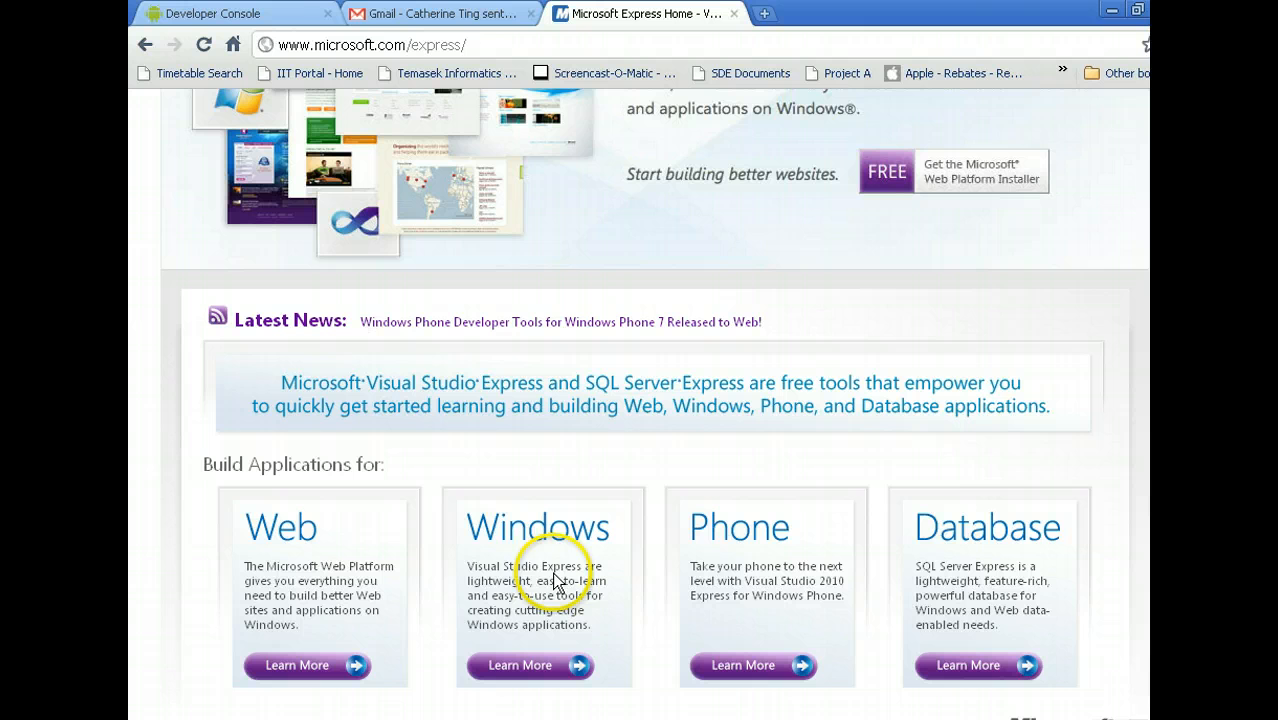
{"action": "left_click_drag", "start_coordinate": [466, 566], "coordinate": [552, 610]}
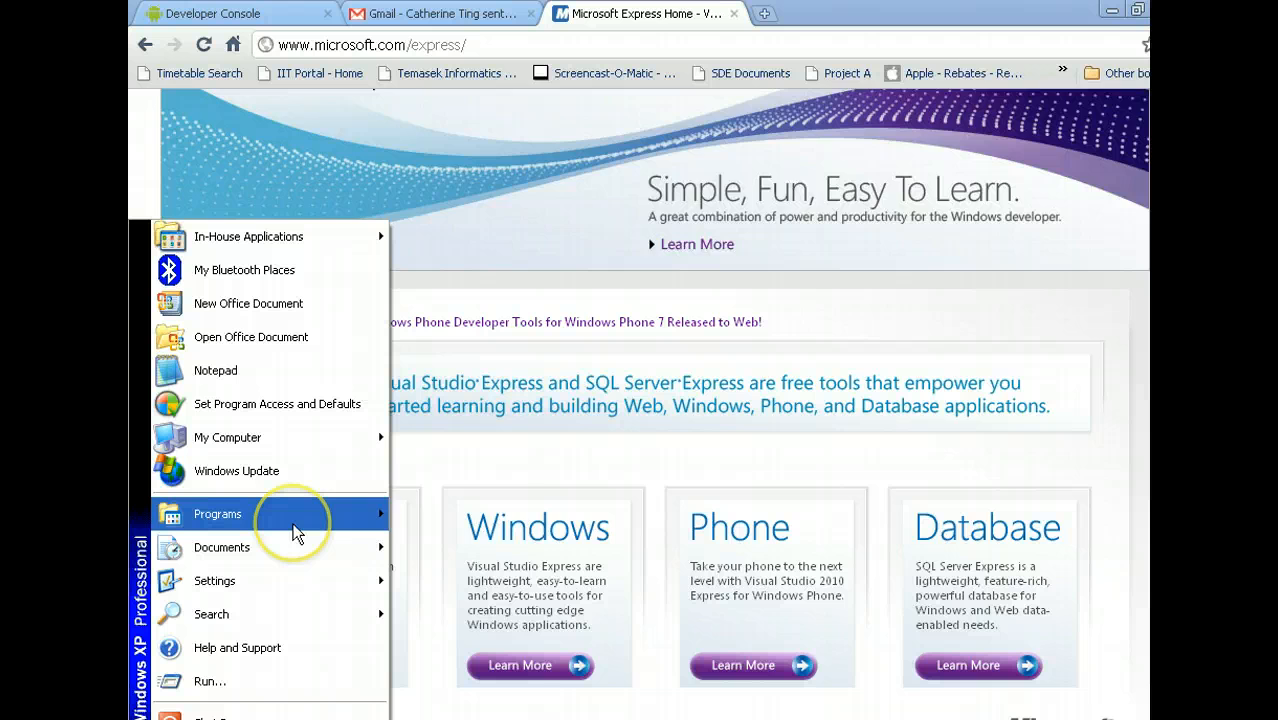
{"action": "mouse_move", "coordinate": [436, 536]}
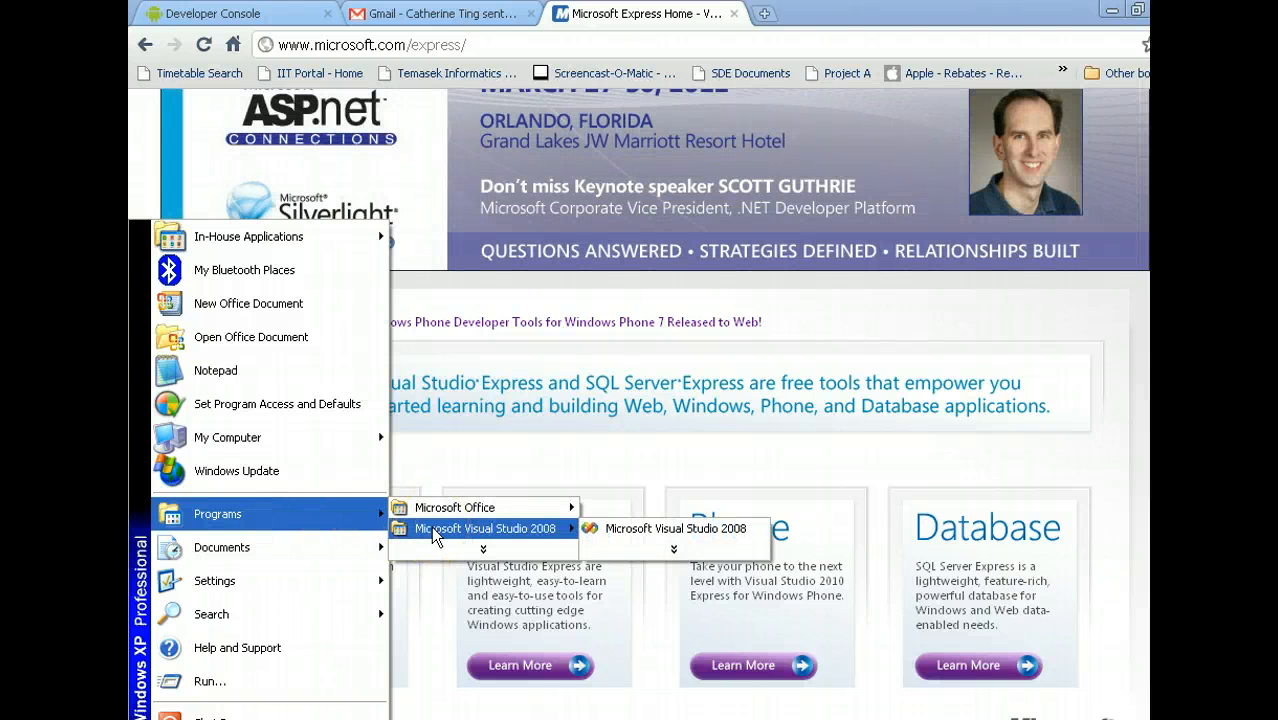
{"action": "mouse_move", "coordinate": [676, 528]}
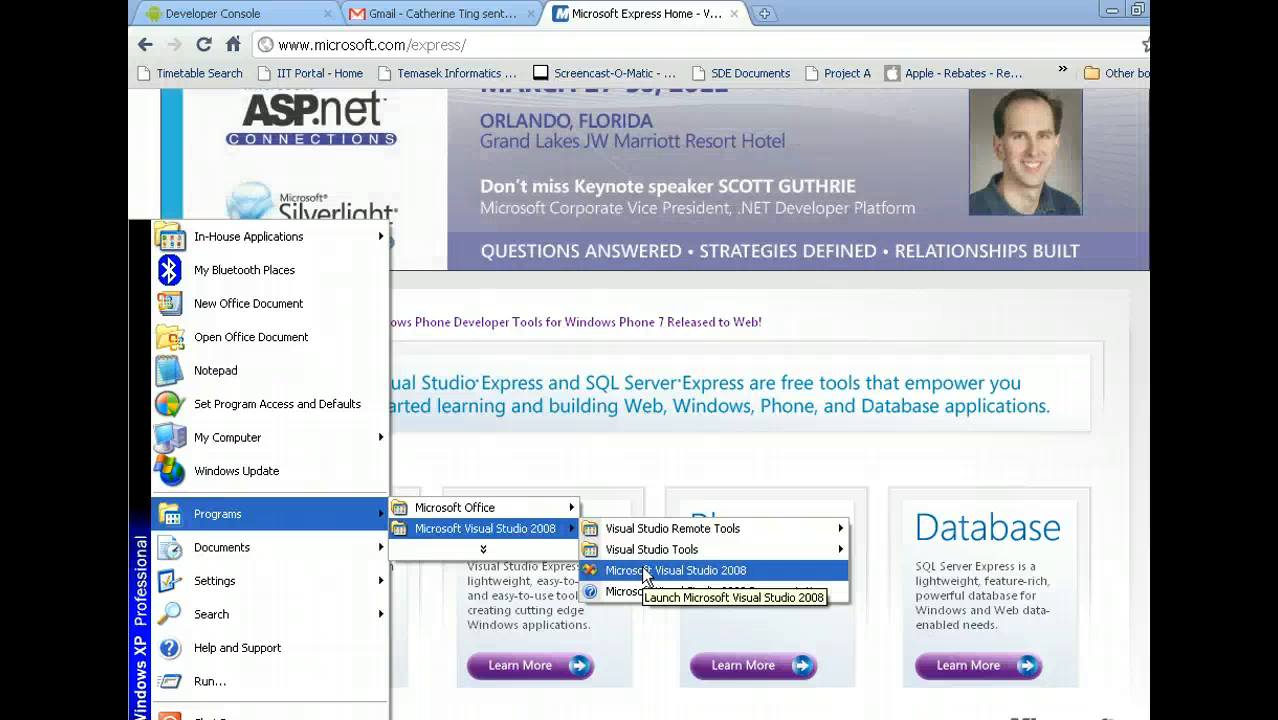
{"action": "left_click", "coordinate": [684, 570]}
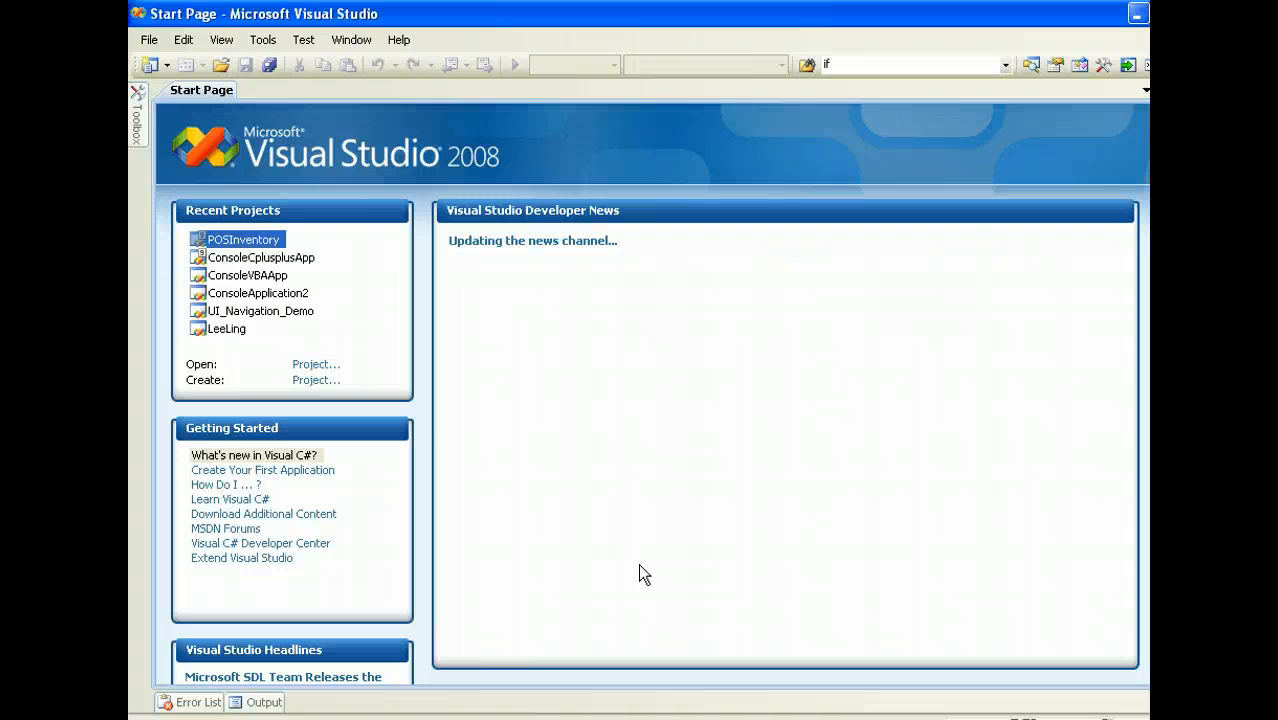
{"action": "mouse_move", "coordinate": [172, 56]}
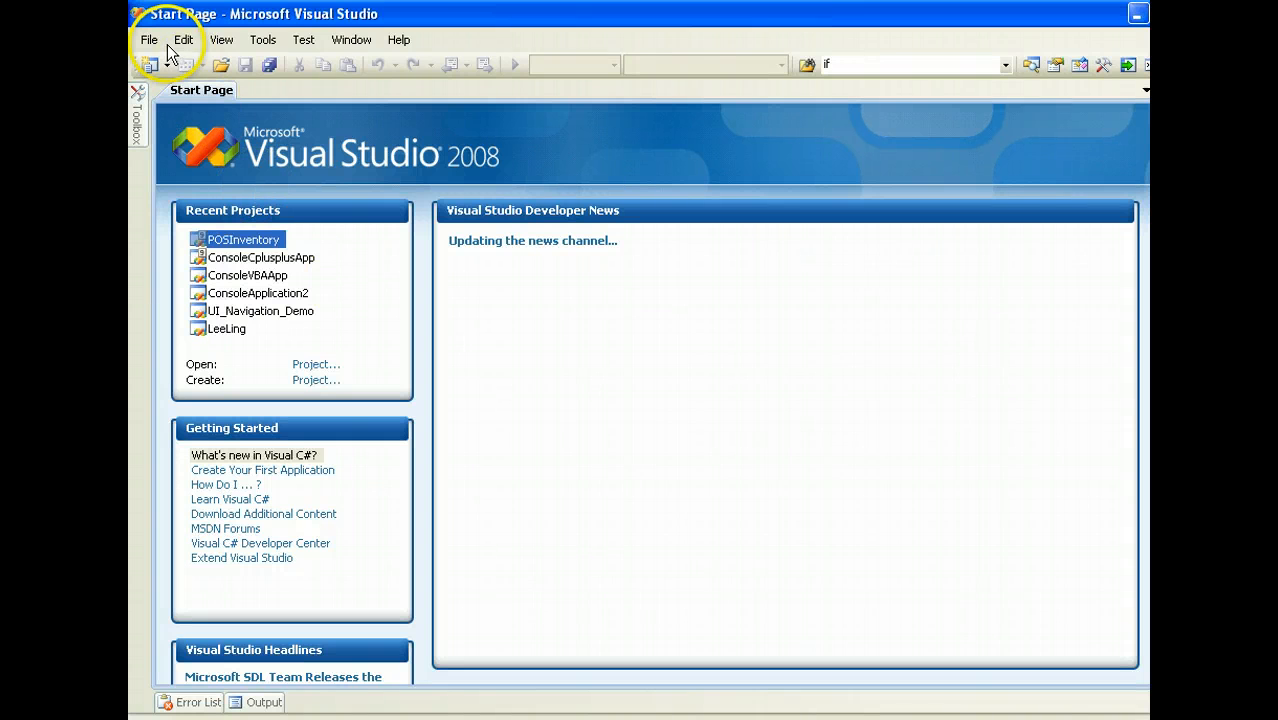
Step: Start a new Visual C# Windows Console Application project, keeping the default name ConsoleApplication3
{"action": "left_click", "coordinate": [148, 40]}
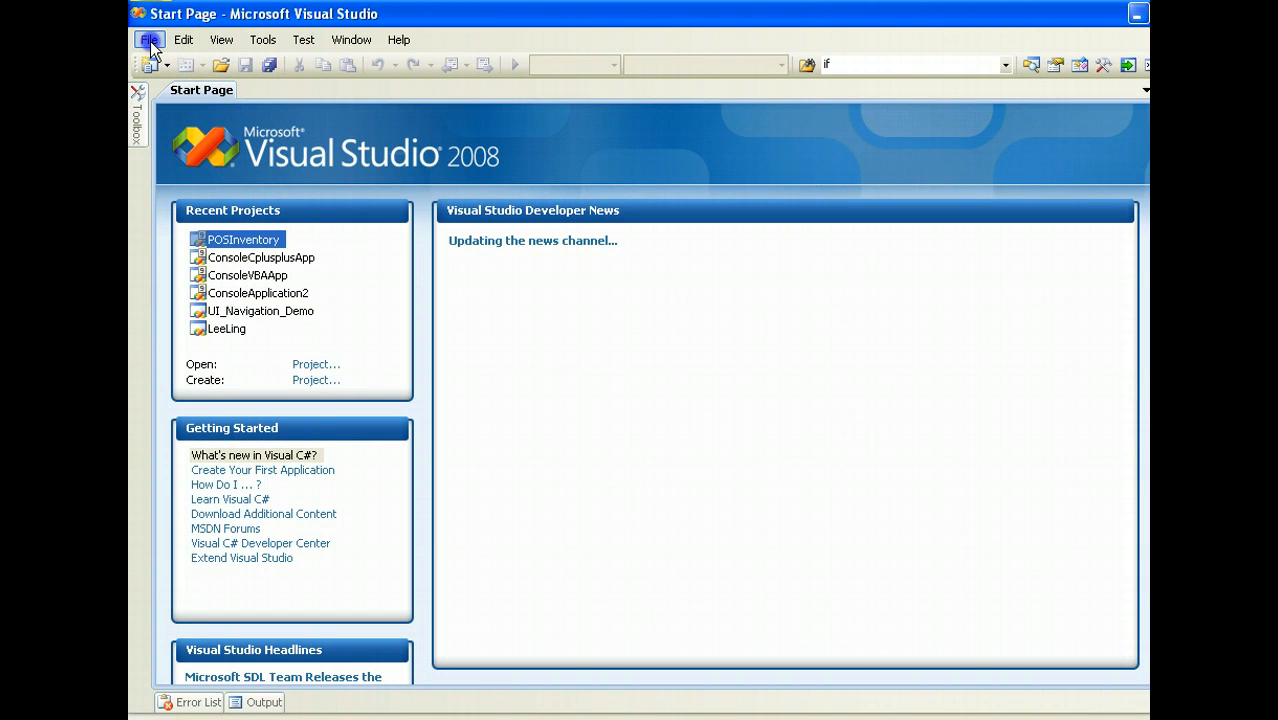
{"action": "left_click", "coordinate": [148, 40]}
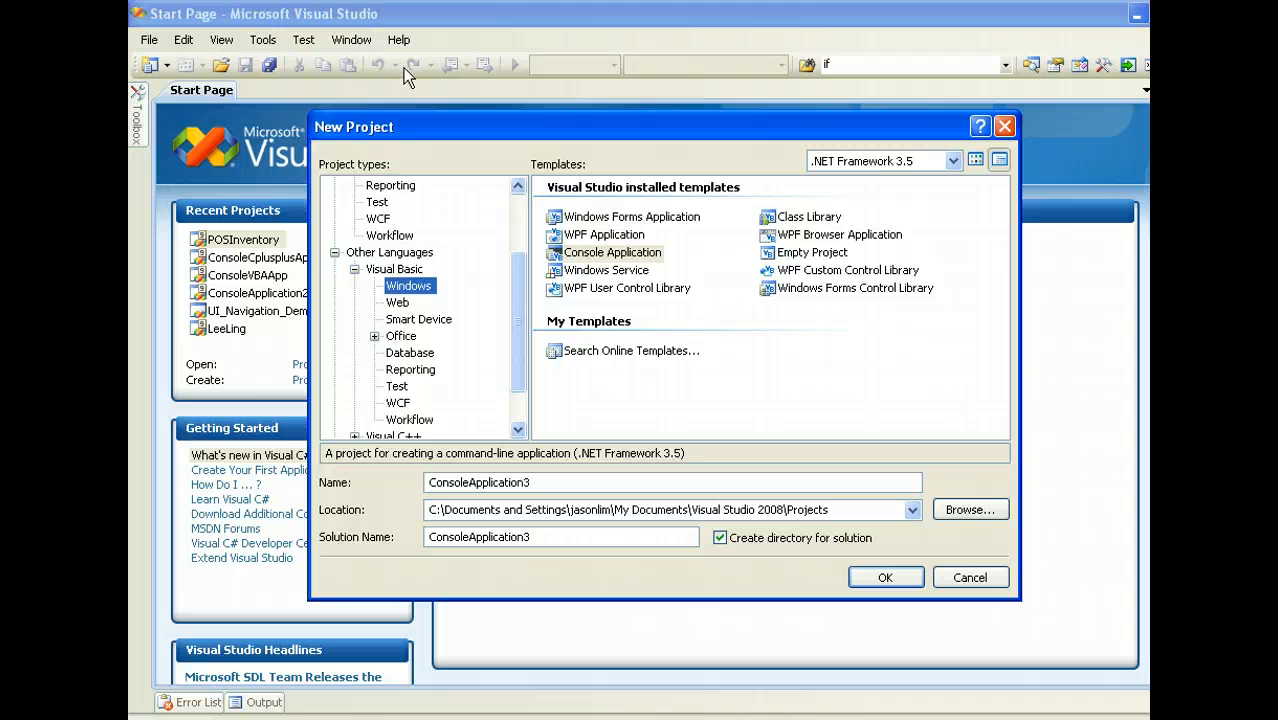
{"action": "mouse_move", "coordinate": [512, 276]}
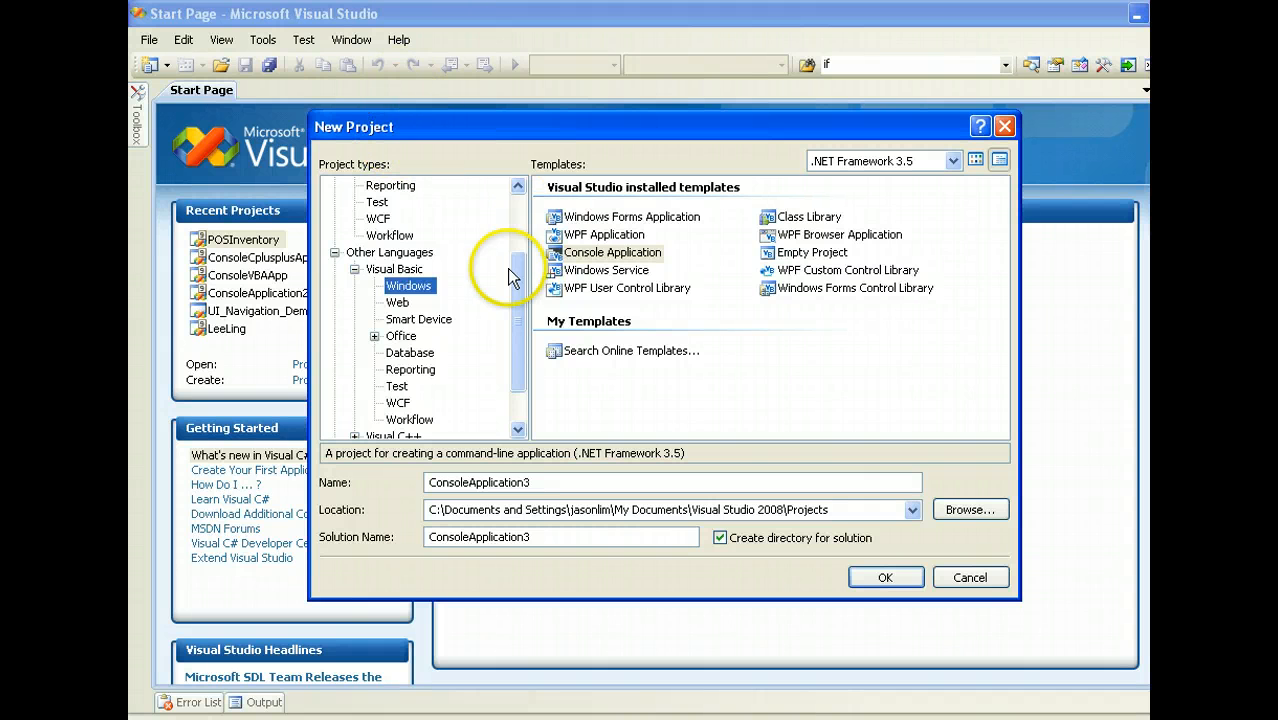
{"action": "mouse_move", "coordinate": [522, 300]}
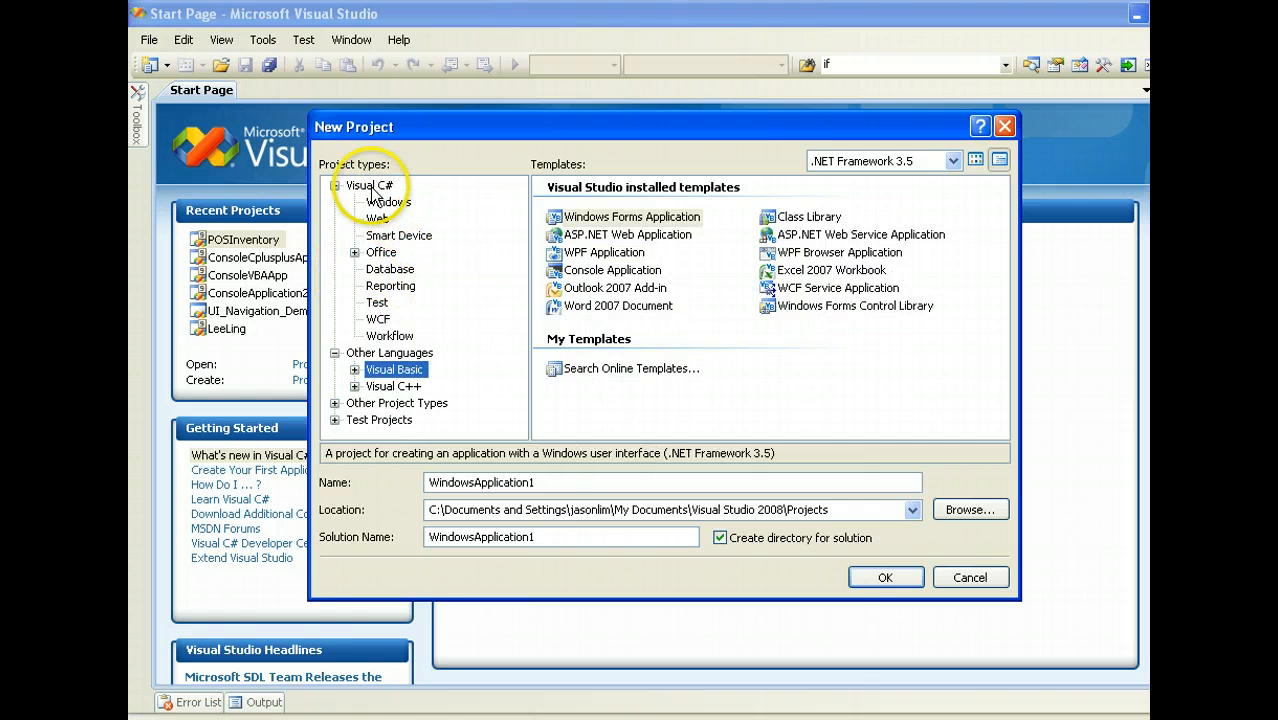
{"action": "left_click", "coordinate": [386, 202]}
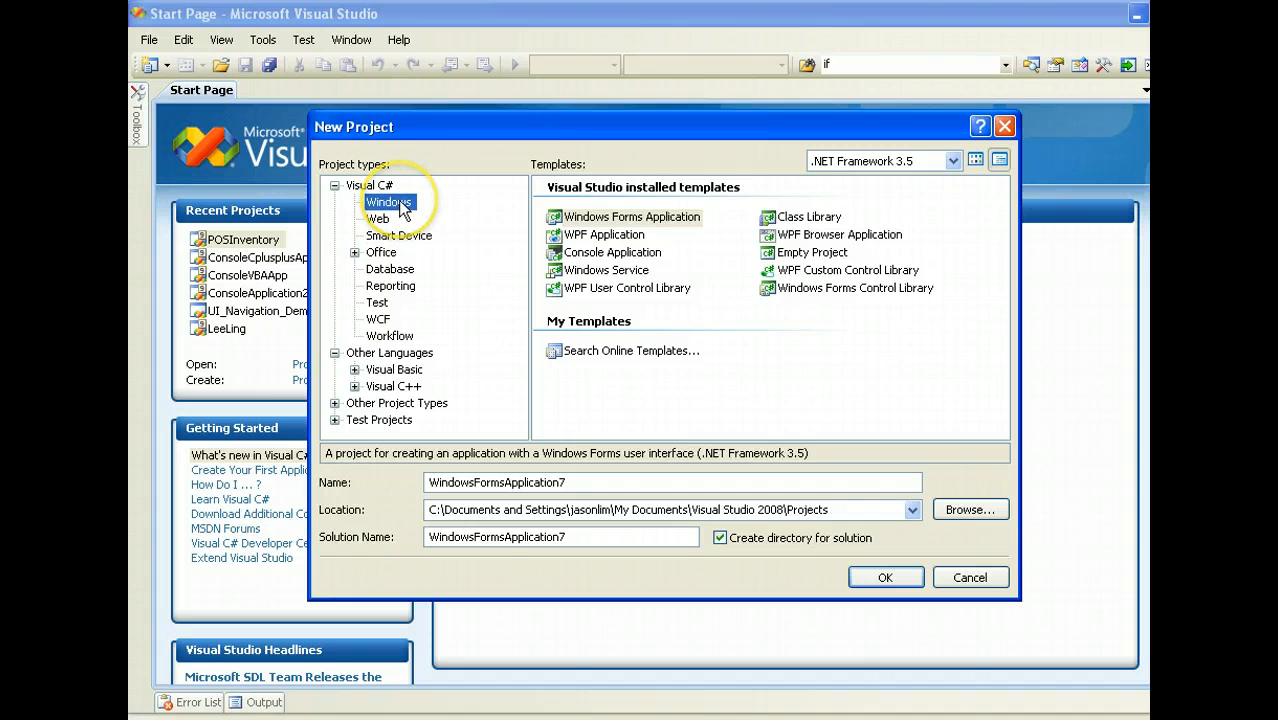
{"action": "mouse_move", "coordinate": [596, 258]}
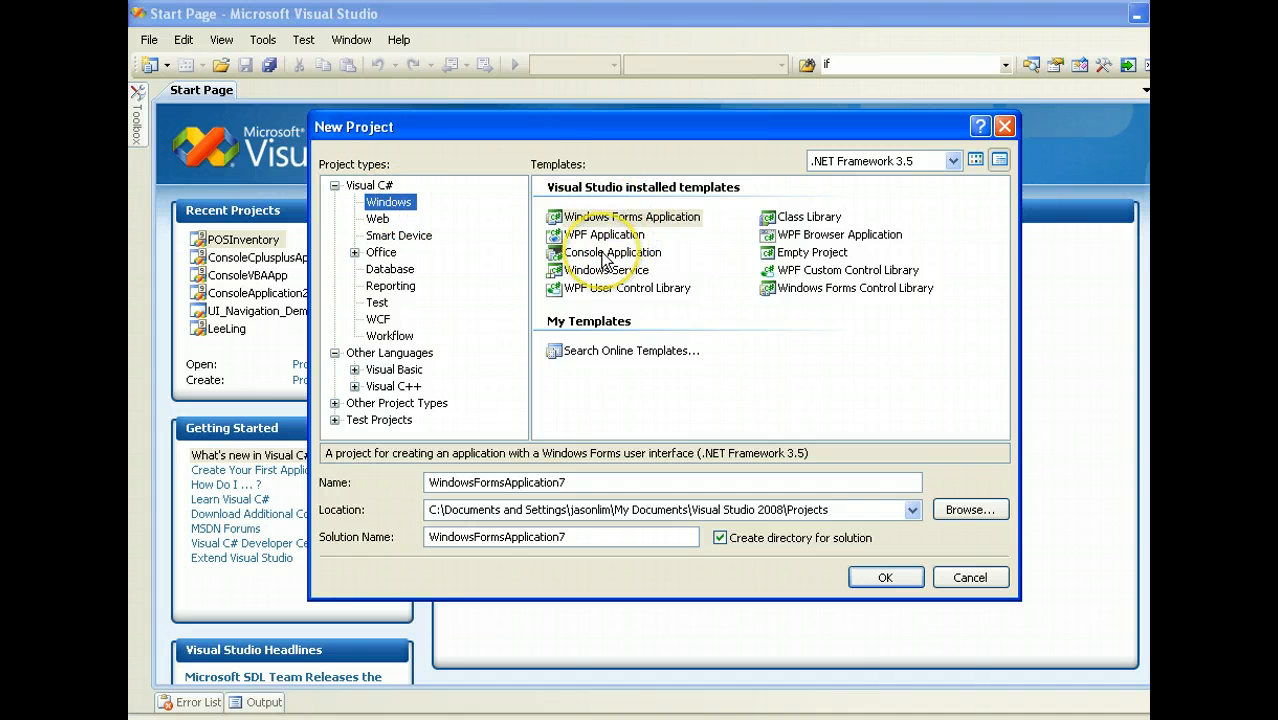
{"action": "left_click", "coordinate": [612, 252]}
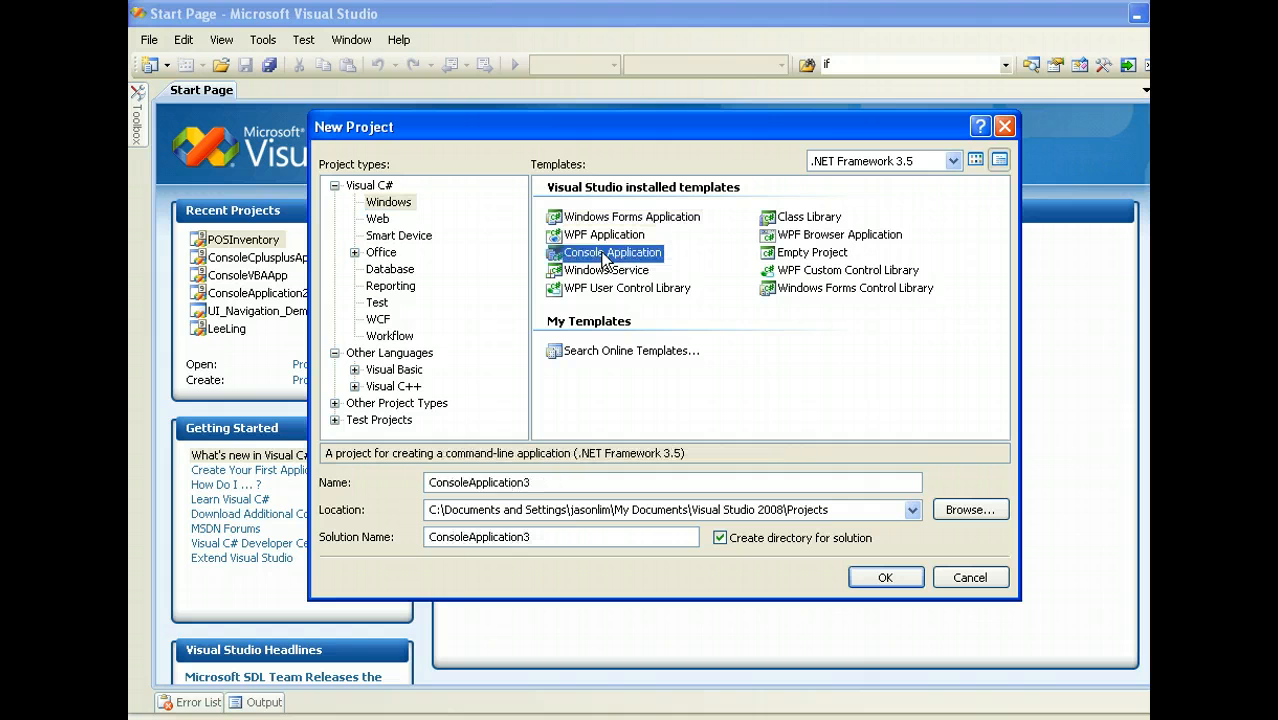
{"action": "mouse_move", "coordinate": [602, 444]}
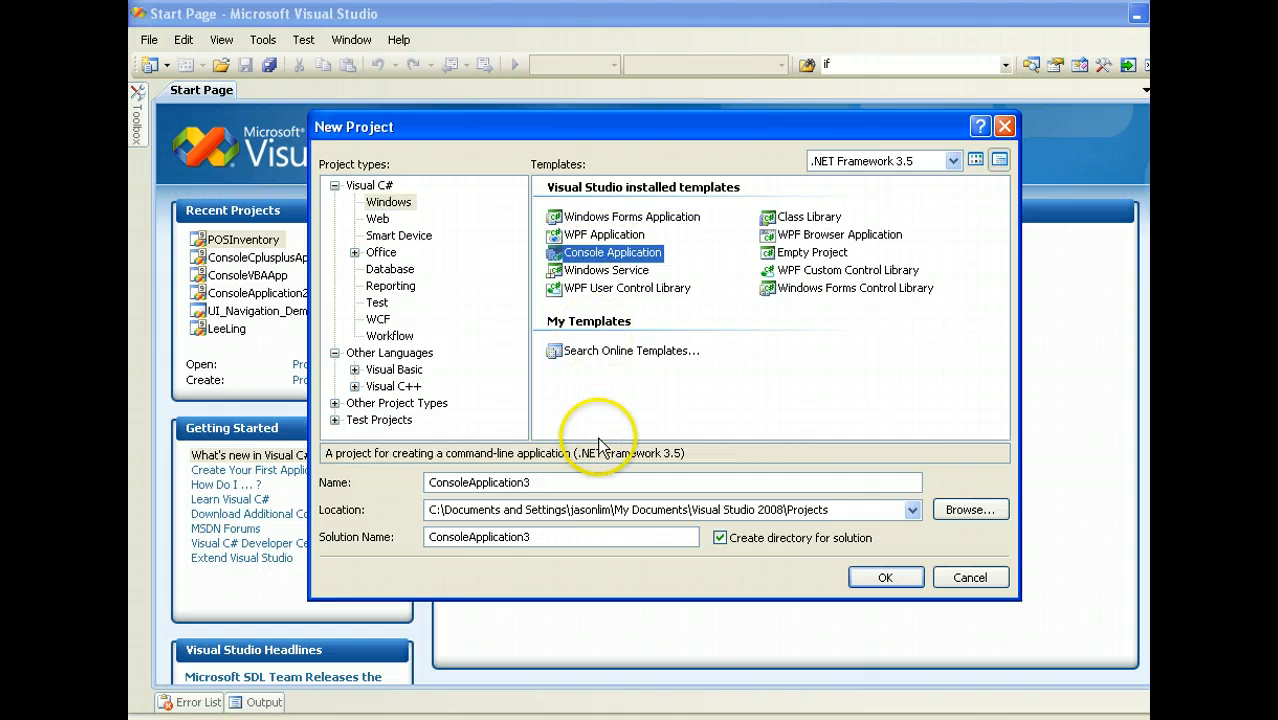
{"action": "mouse_move", "coordinate": [520, 500]}
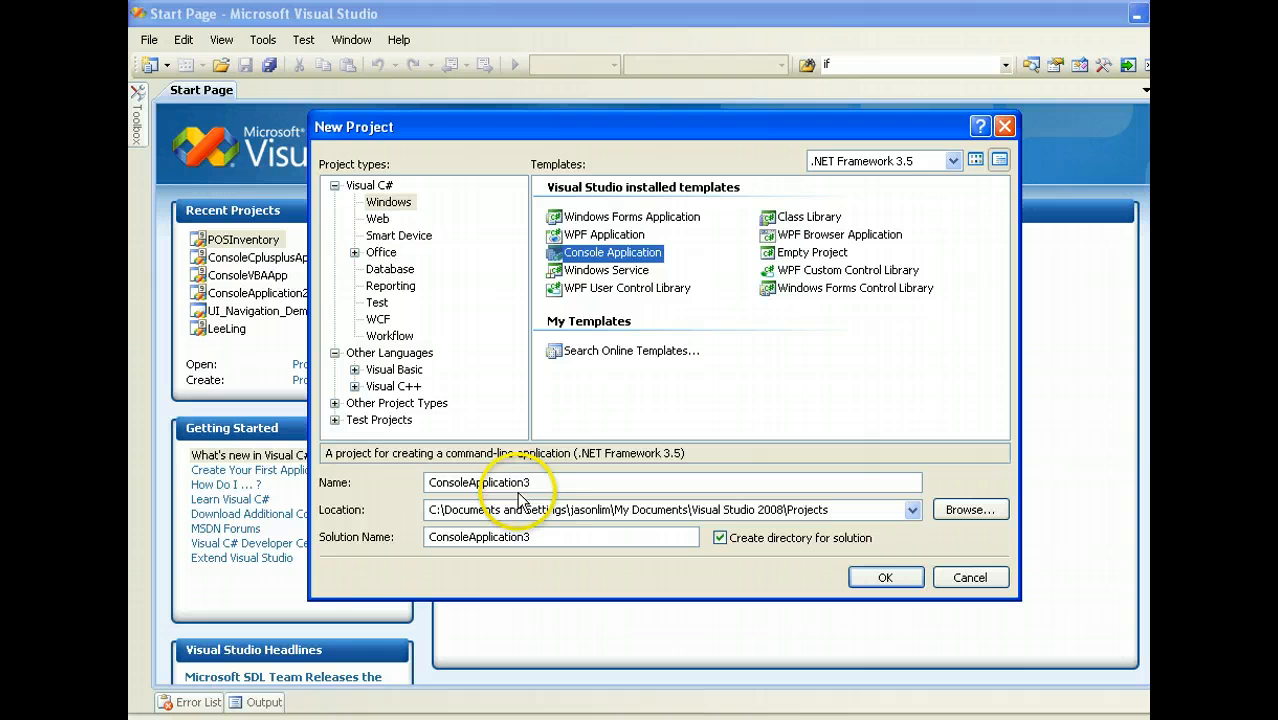
{"action": "mouse_move", "coordinate": [692, 502]}
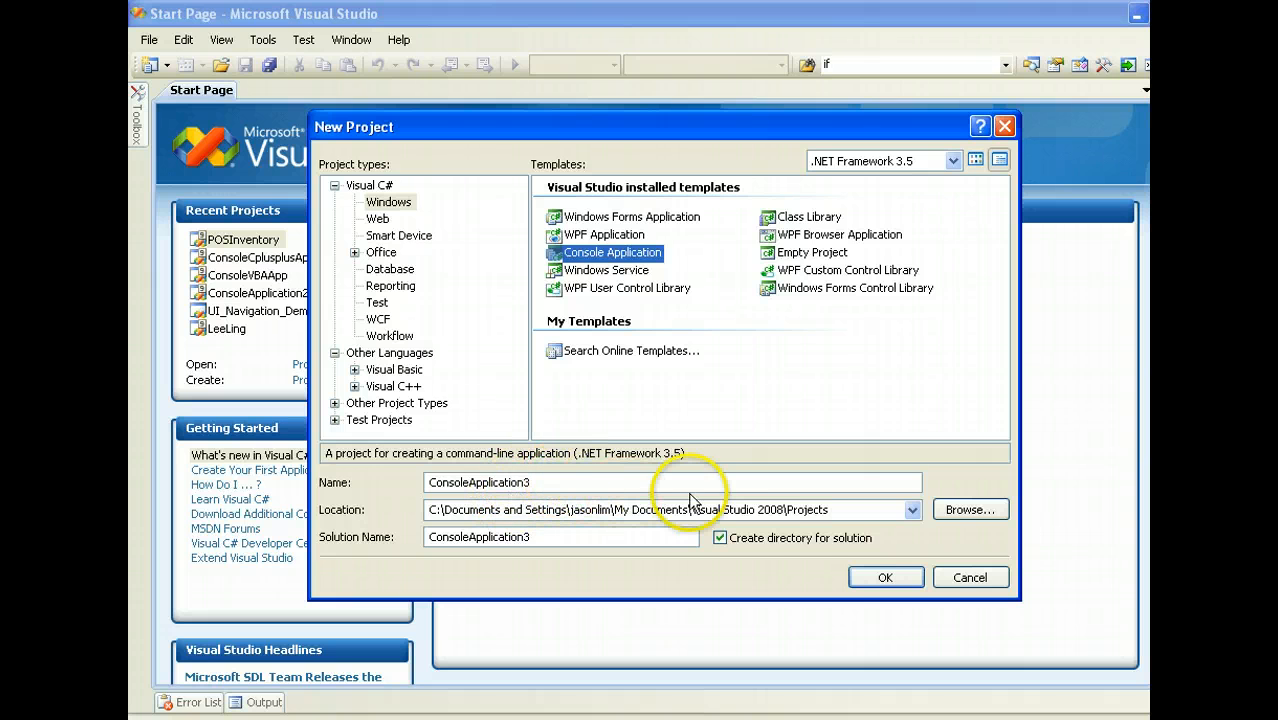
{"action": "left_click", "coordinate": [970, 576]}
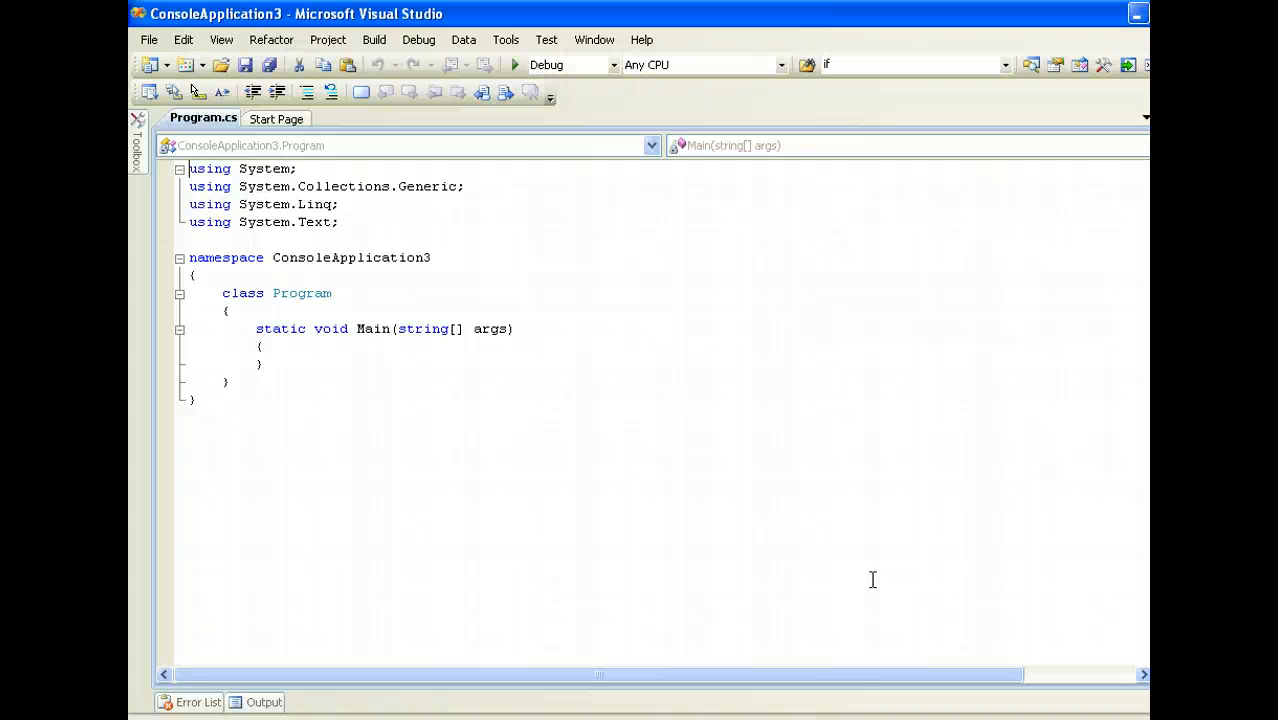
{"action": "left_click", "coordinate": [308, 350]}
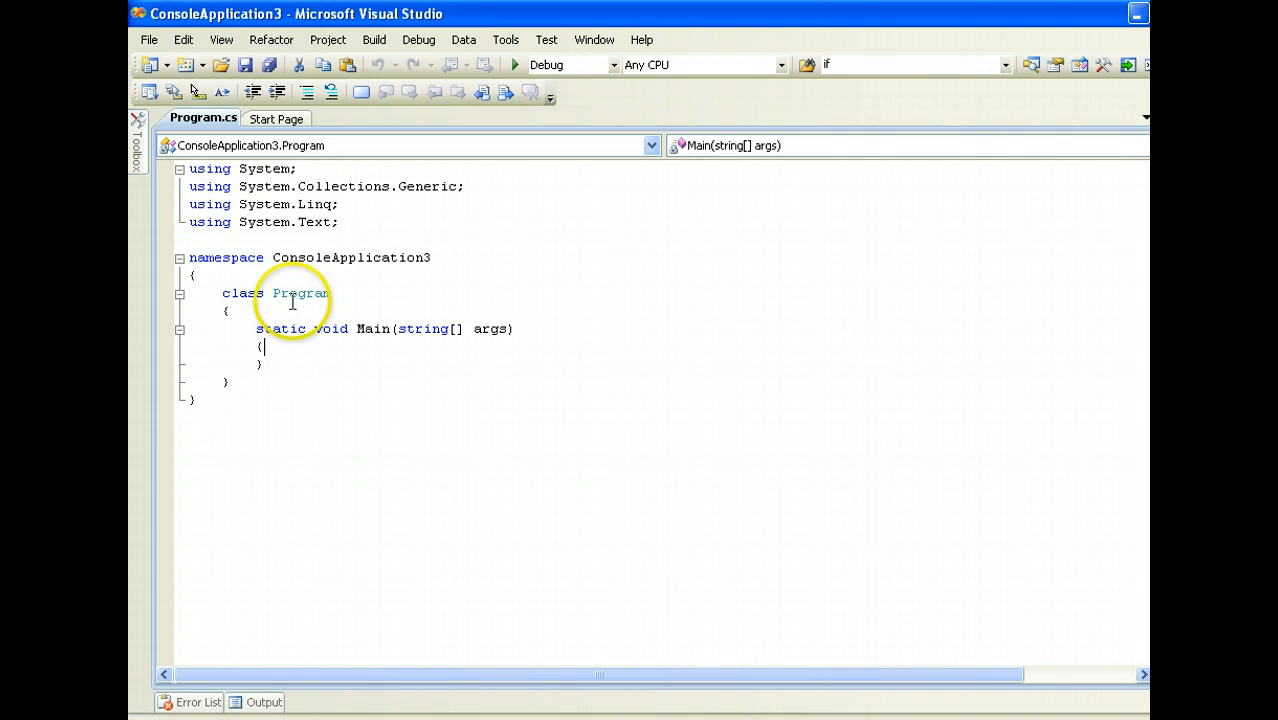
{"action": "mouse_move", "coordinate": [694, 396]}
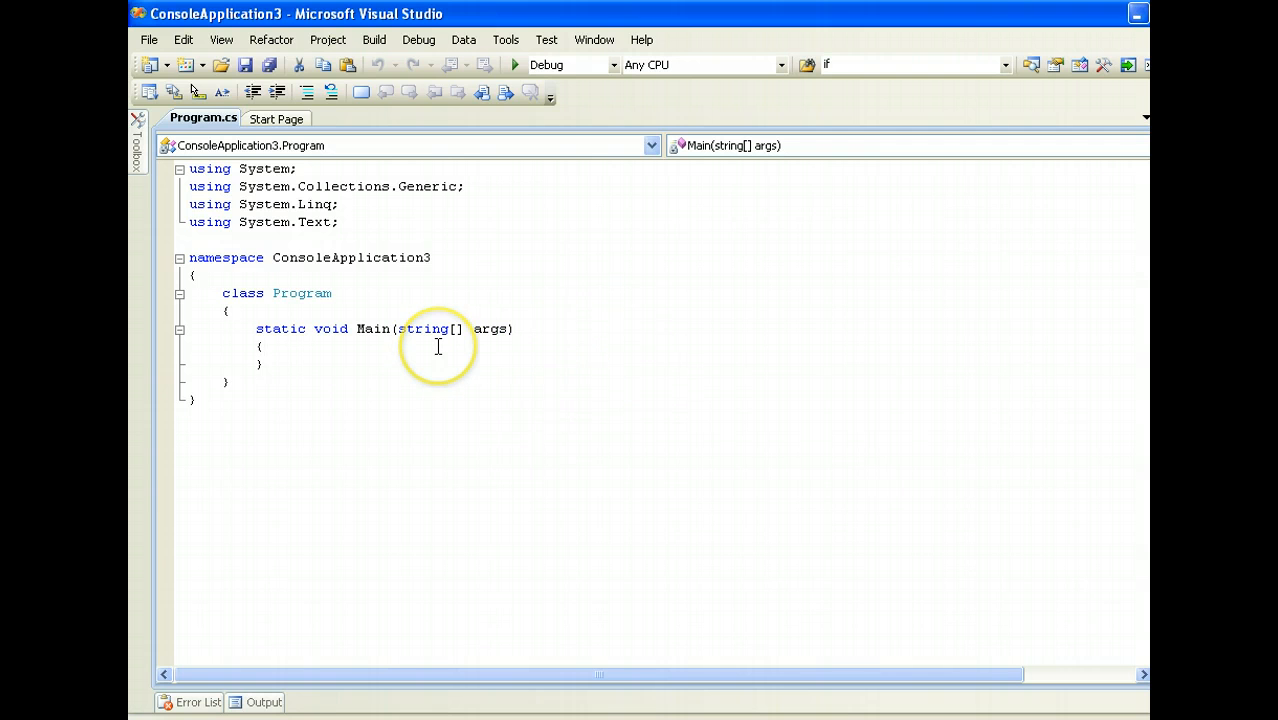
{"action": "mouse_move", "coordinate": [992, 246]}
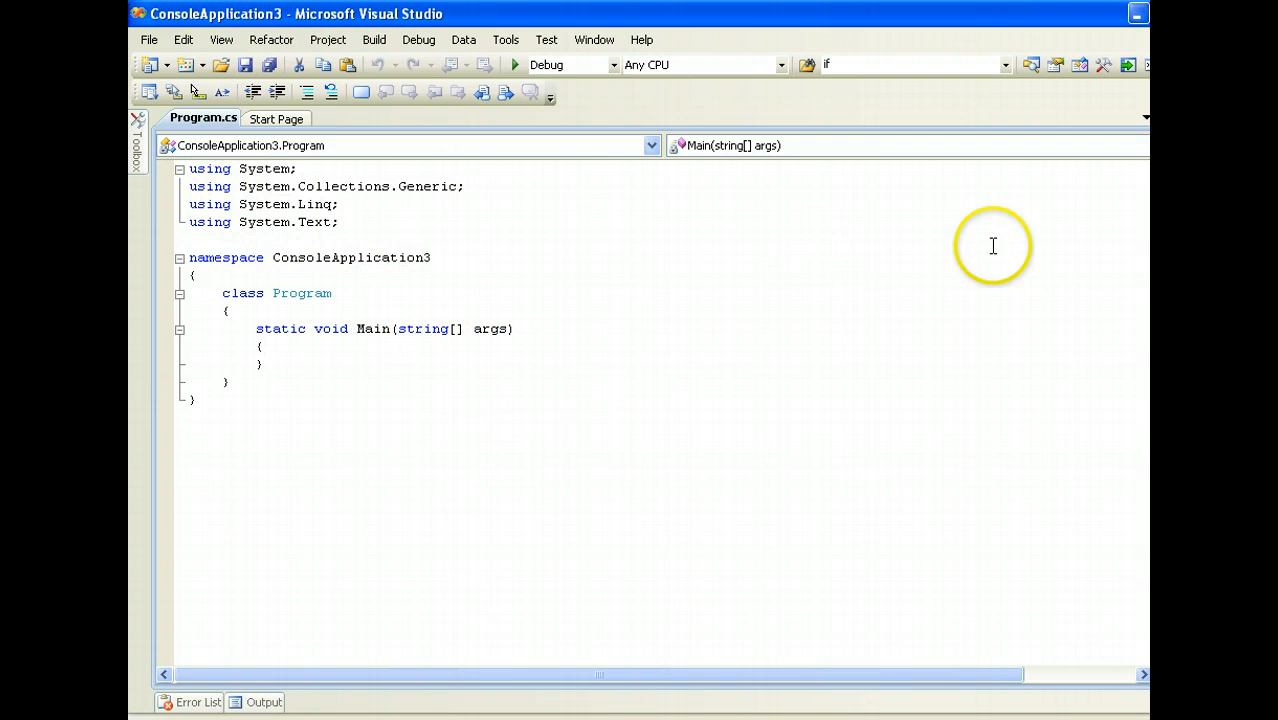
{"action": "mouse_move", "coordinate": [410, 164]}
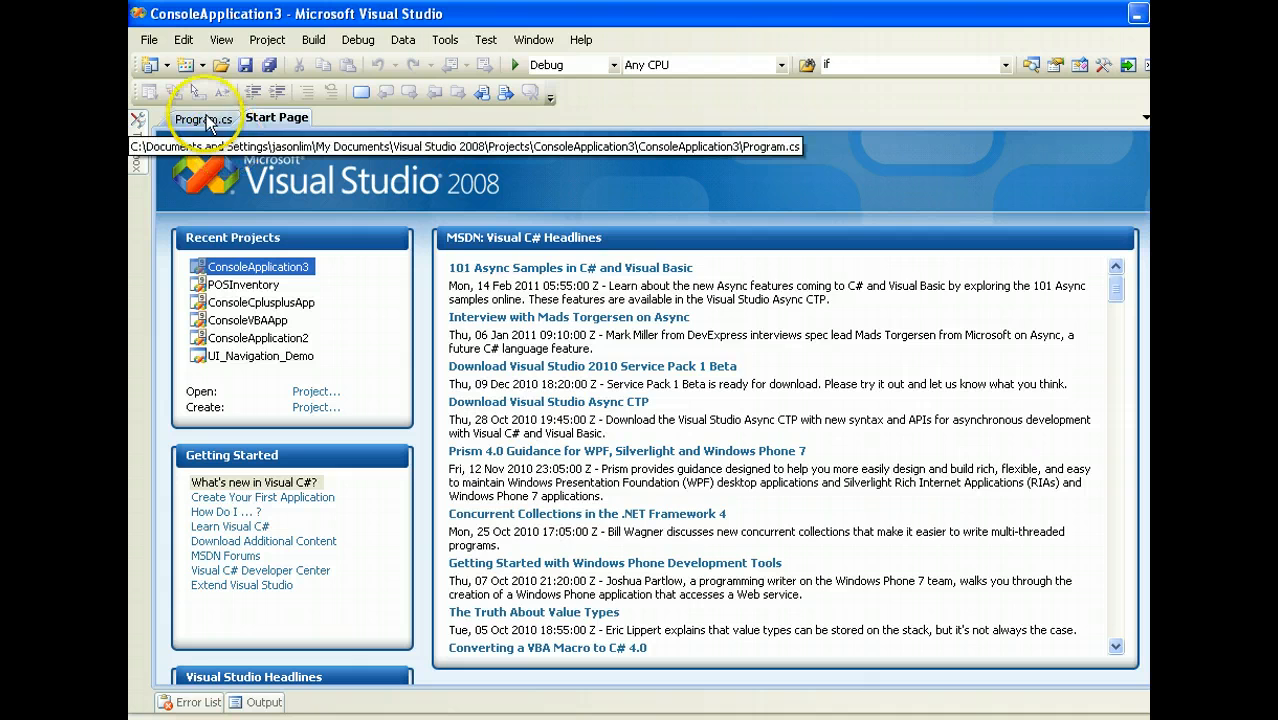
{"action": "left_click", "coordinate": [202, 116]}
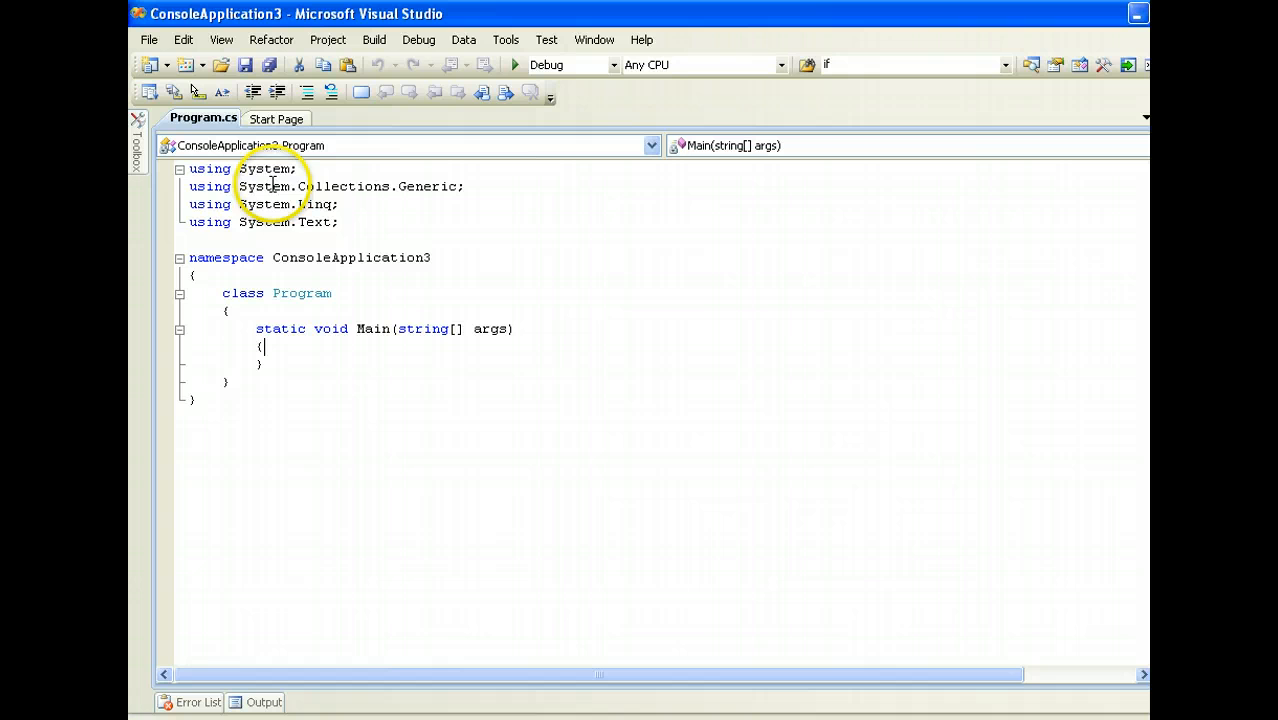
{"action": "mouse_move", "coordinate": [674, 210]}
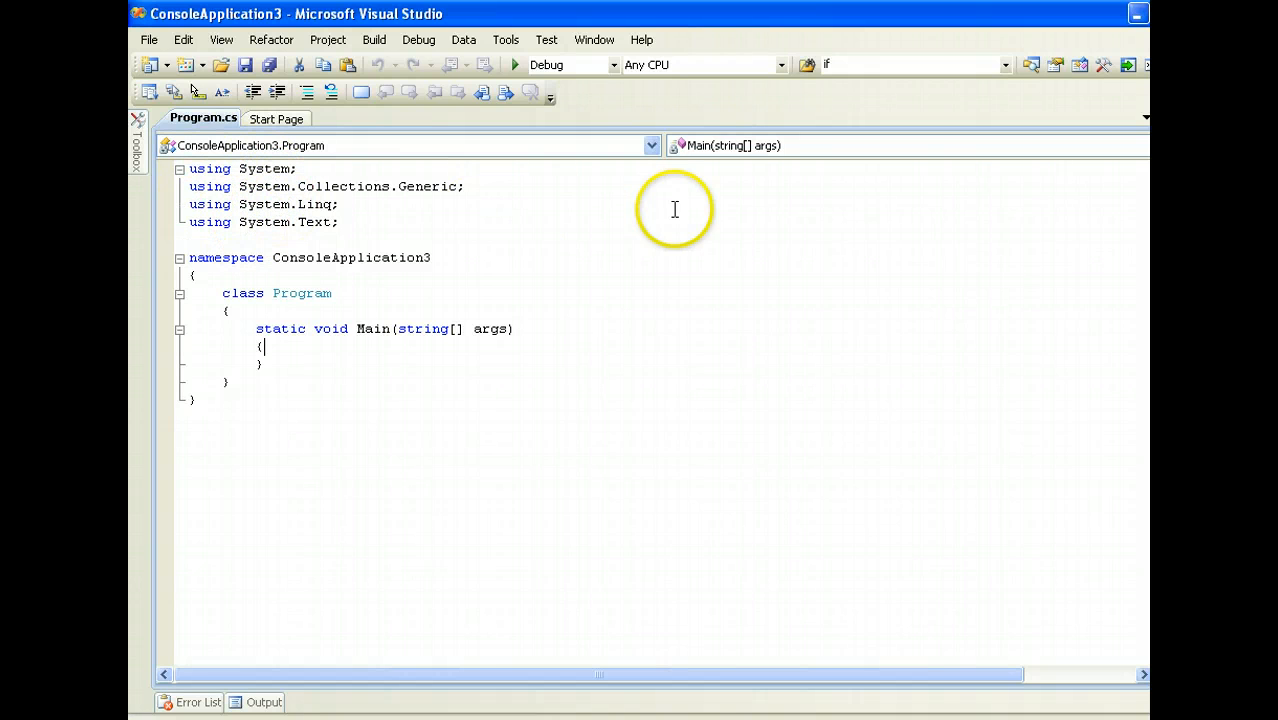
{"action": "mouse_move", "coordinate": [452, 288]}
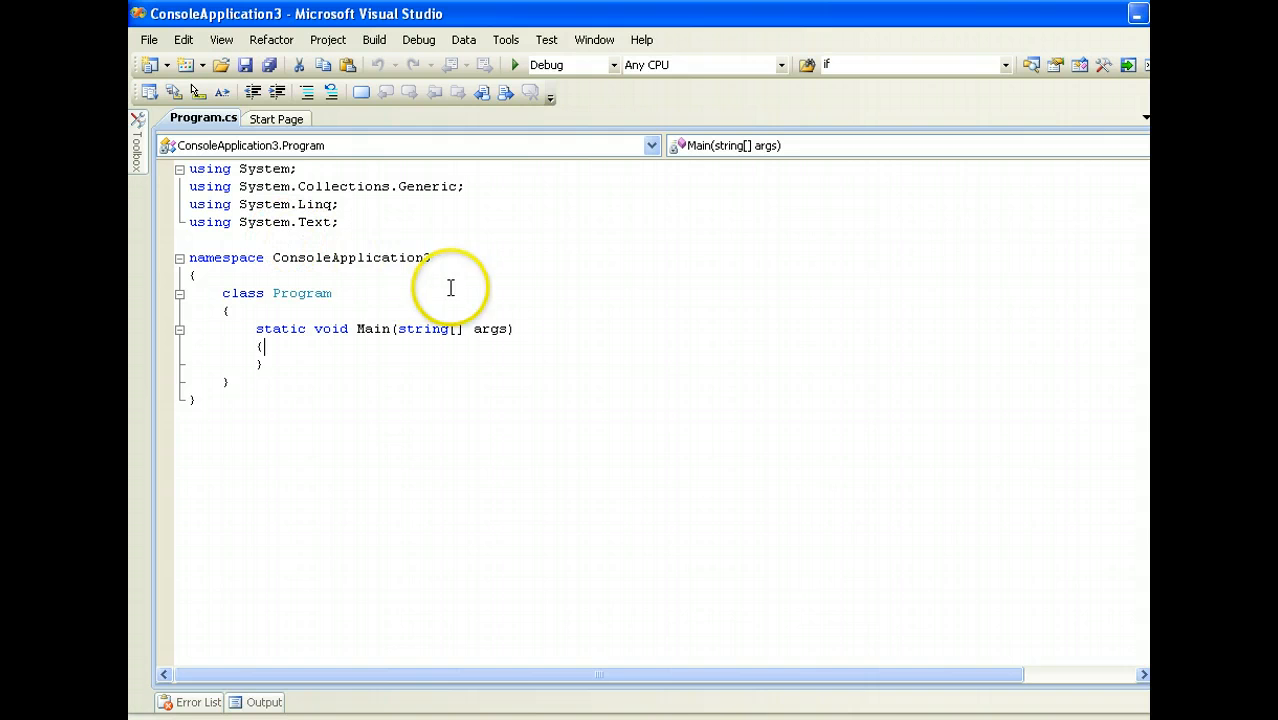
{"action": "mouse_move", "coordinate": [332, 336]}
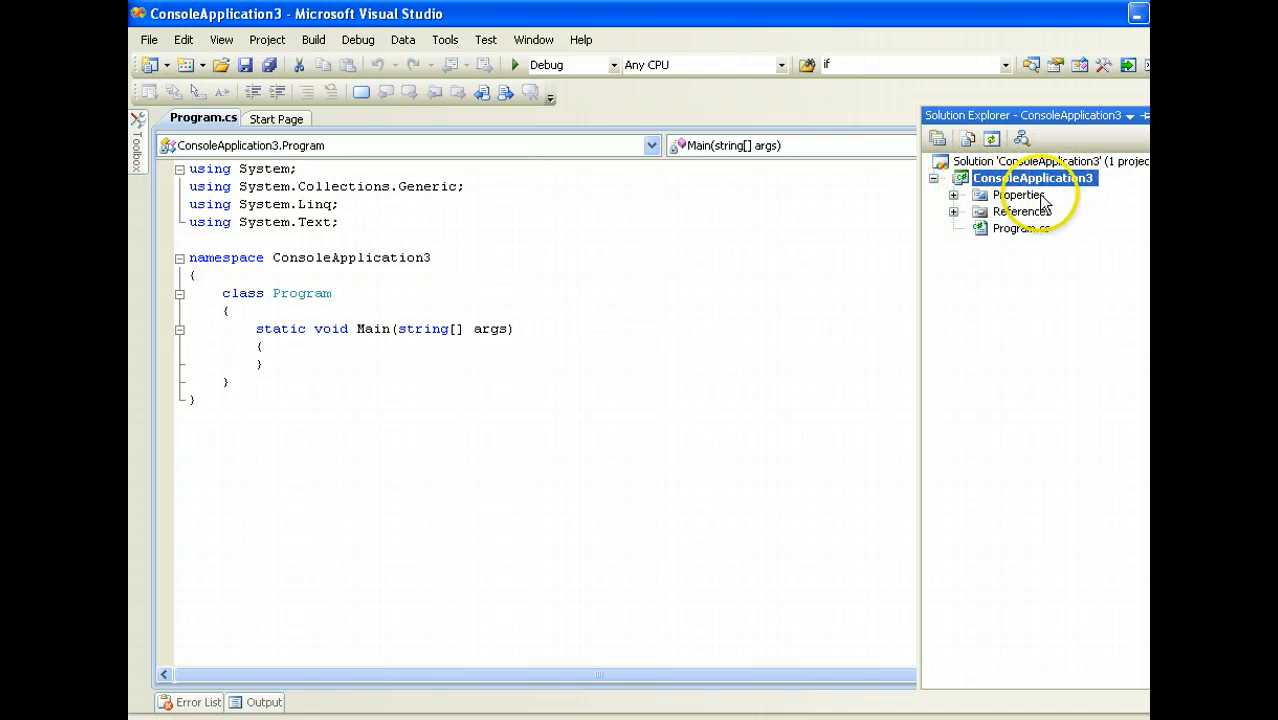
{"action": "left_click", "coordinate": [1022, 212]}
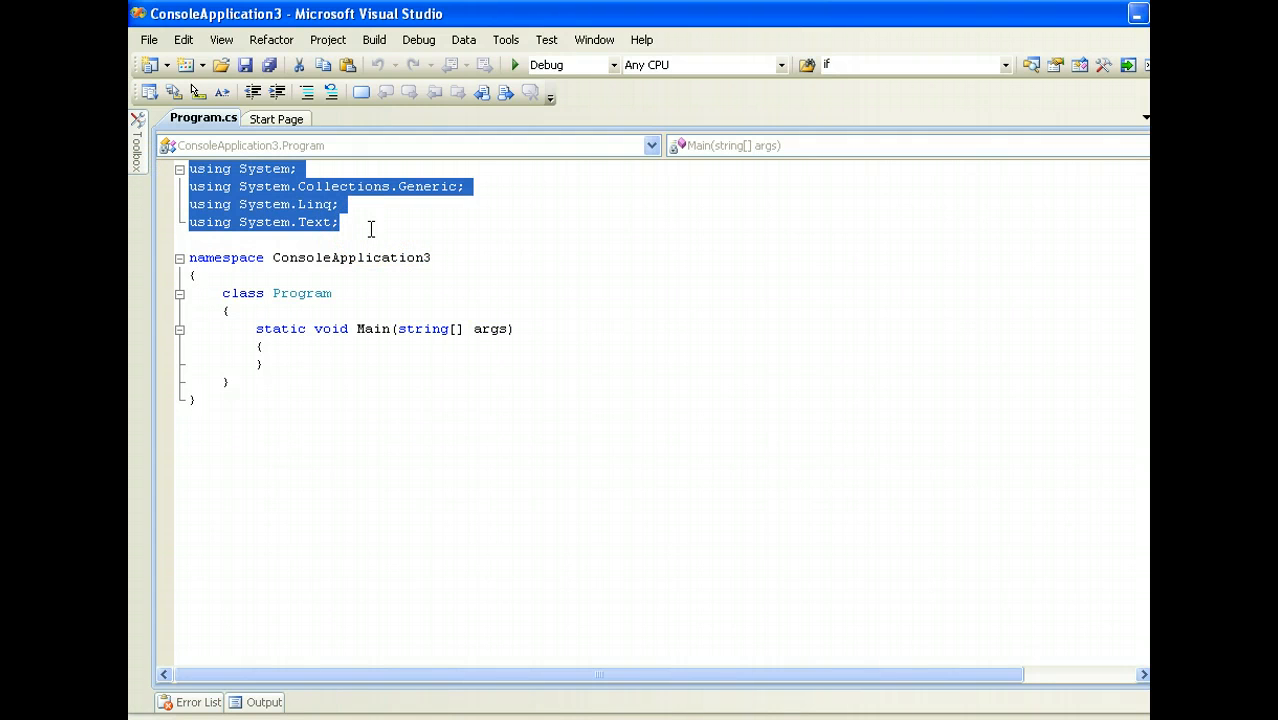
{"action": "left_click", "coordinate": [372, 228]}
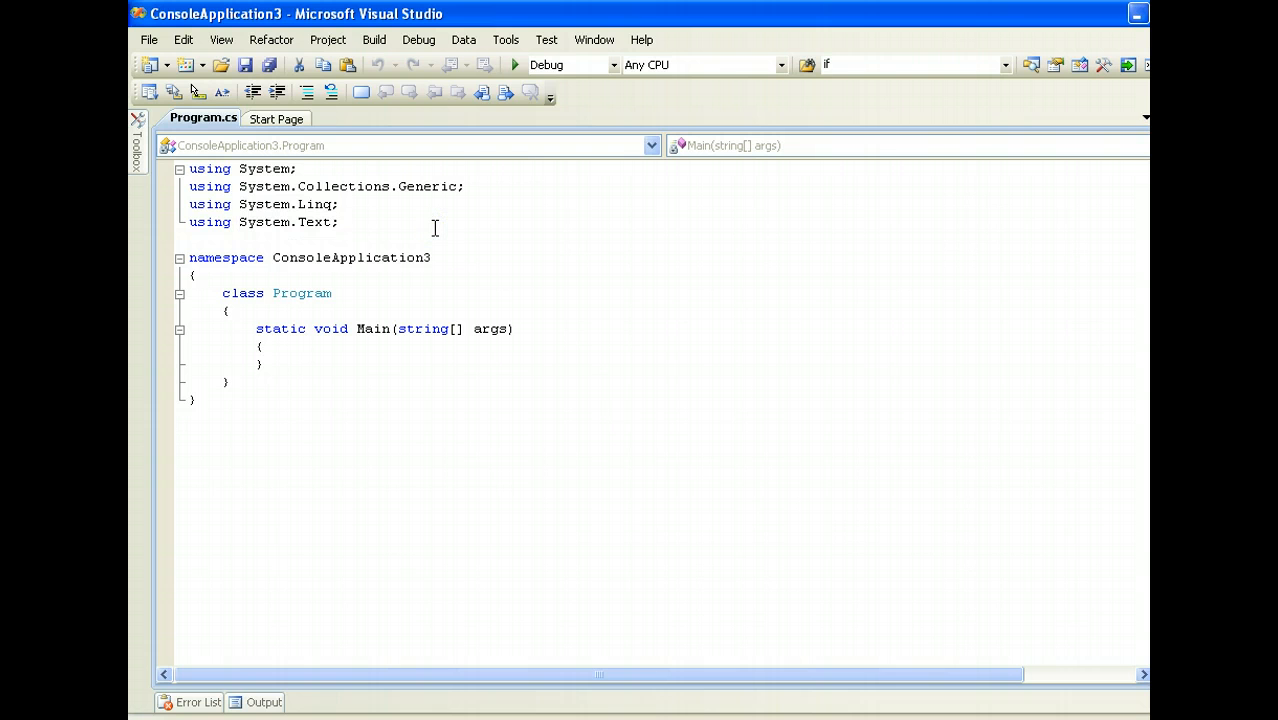
{"action": "double_click", "coordinate": [356, 256]}
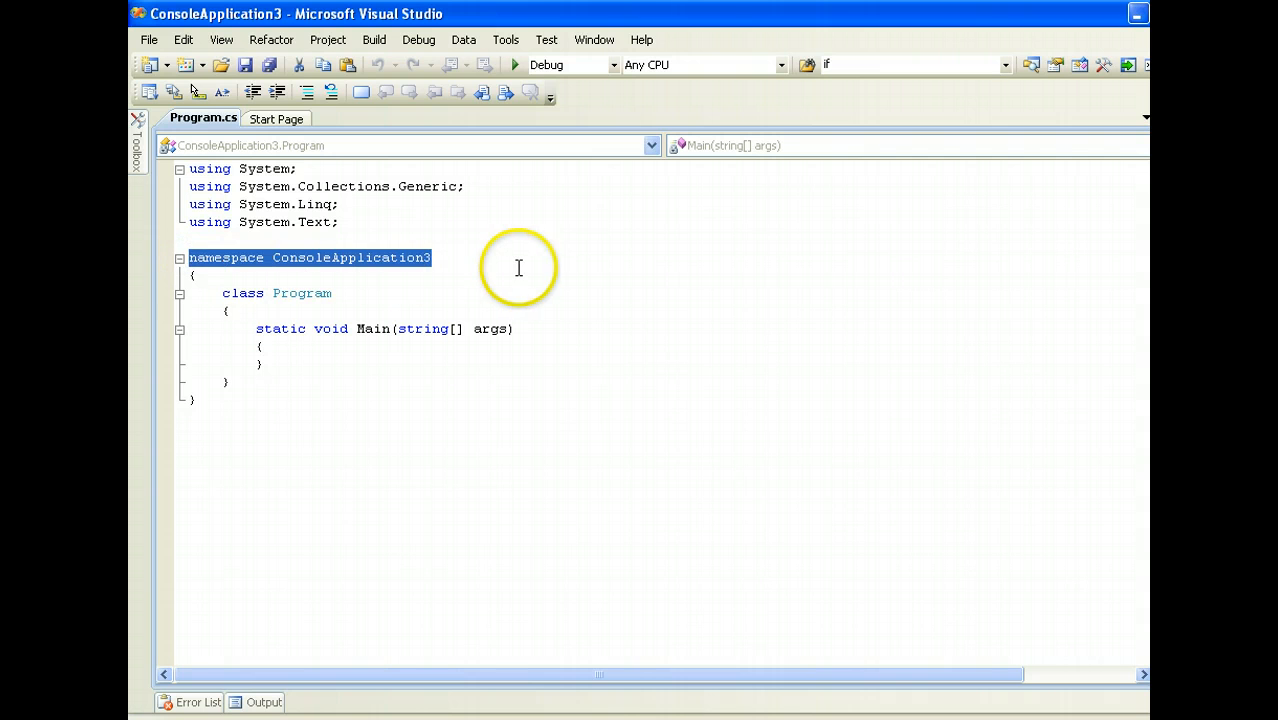
{"action": "left_click", "coordinate": [196, 276]}
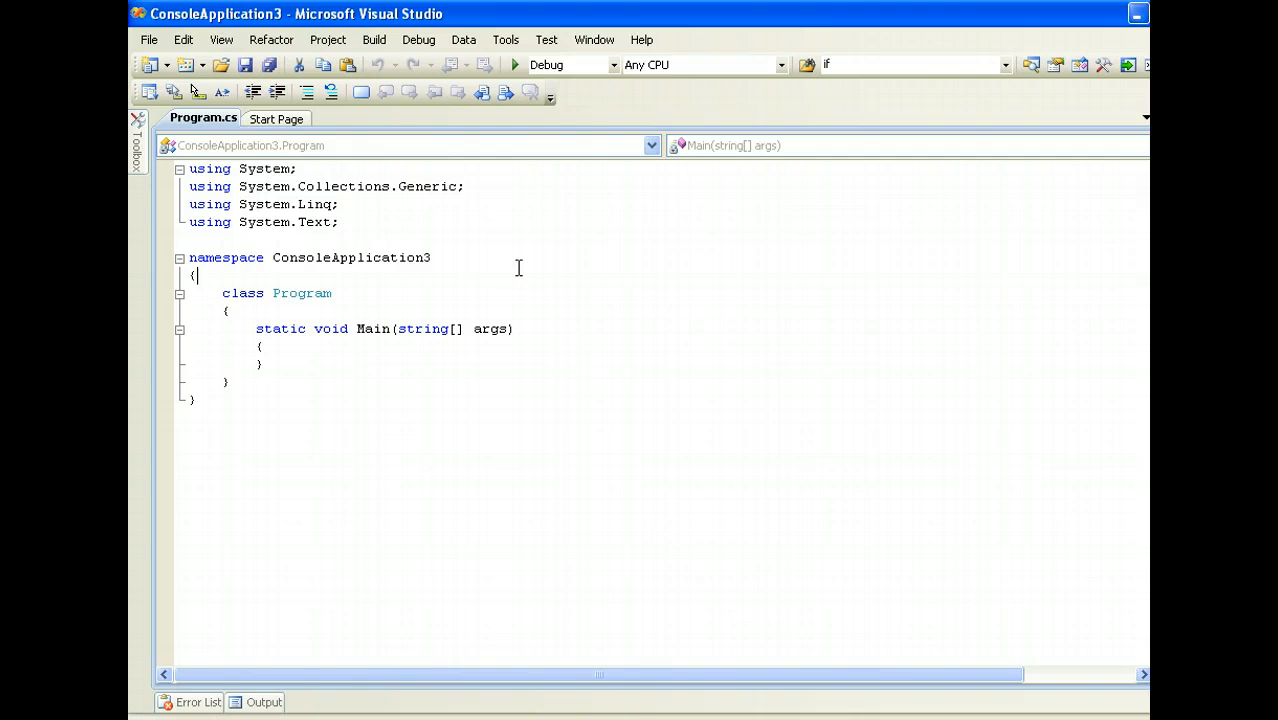
{"action": "double_click", "coordinate": [352, 256]}
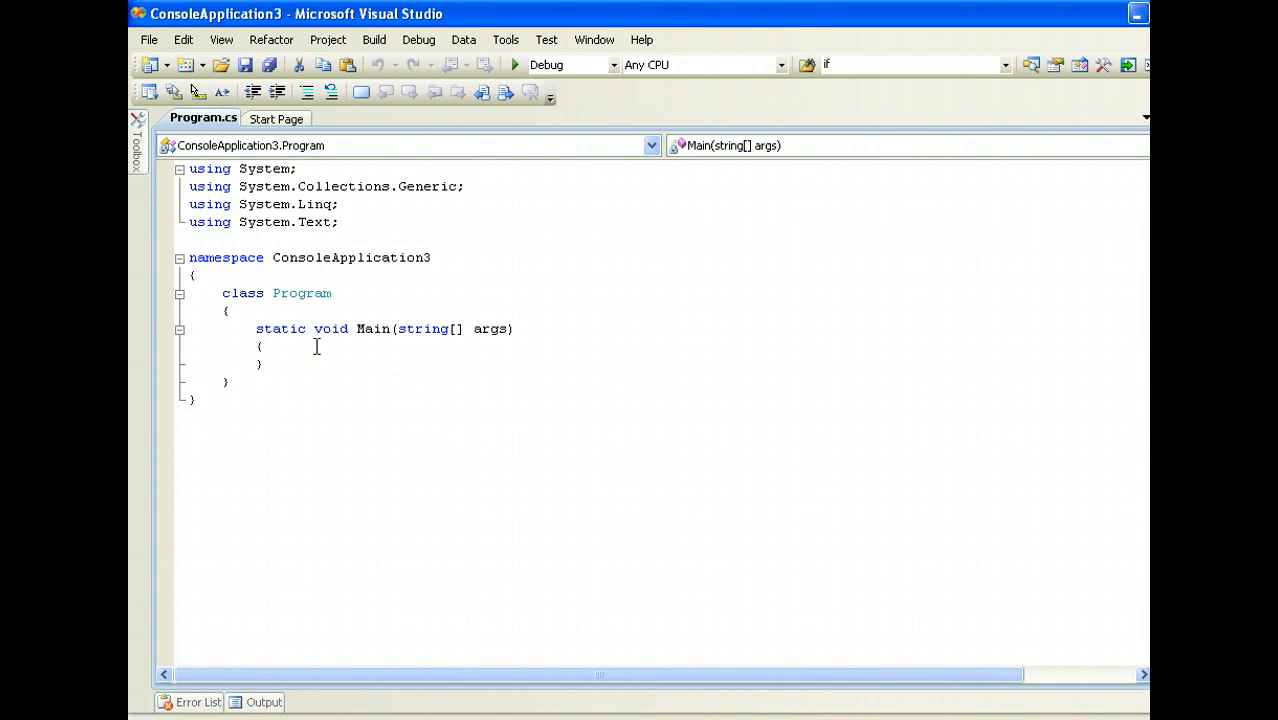
{"action": "double_click", "coordinate": [372, 328]}
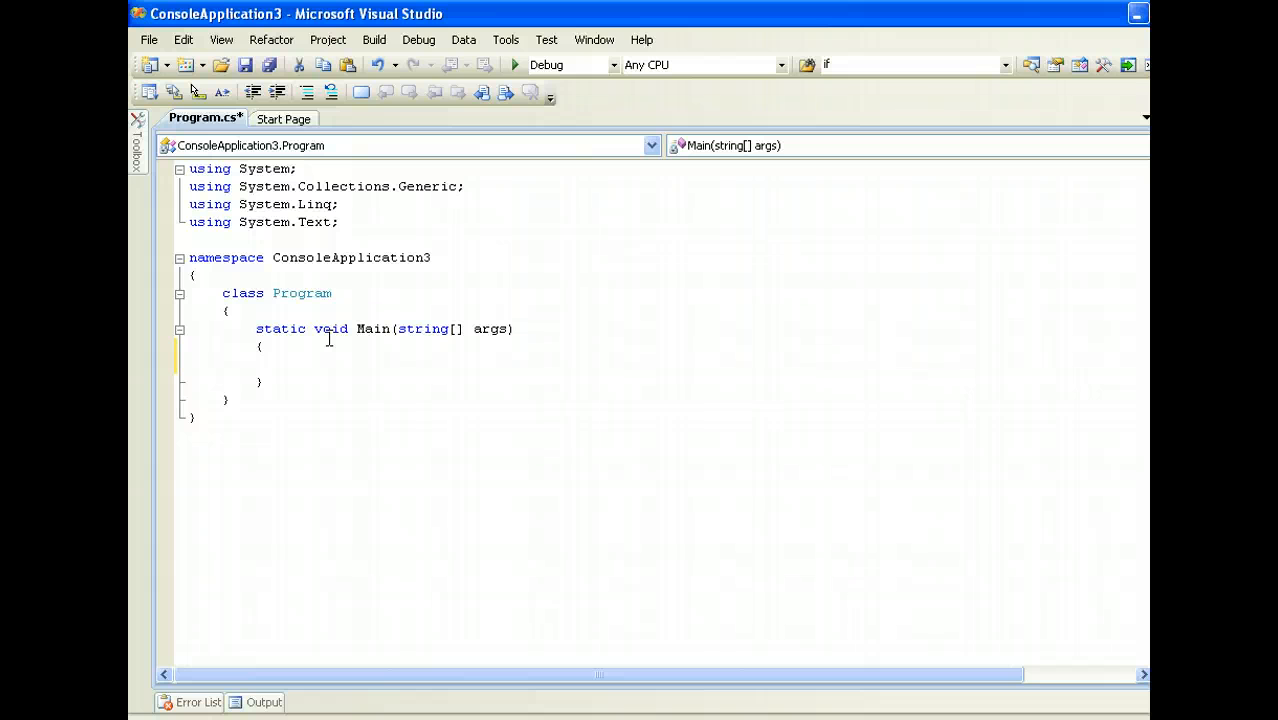
Step: Write Console.Out.WriteLine("Getting Started with C#"); inside Main, then bring up the Debug menu
{"action": "type", "text": "Con"}
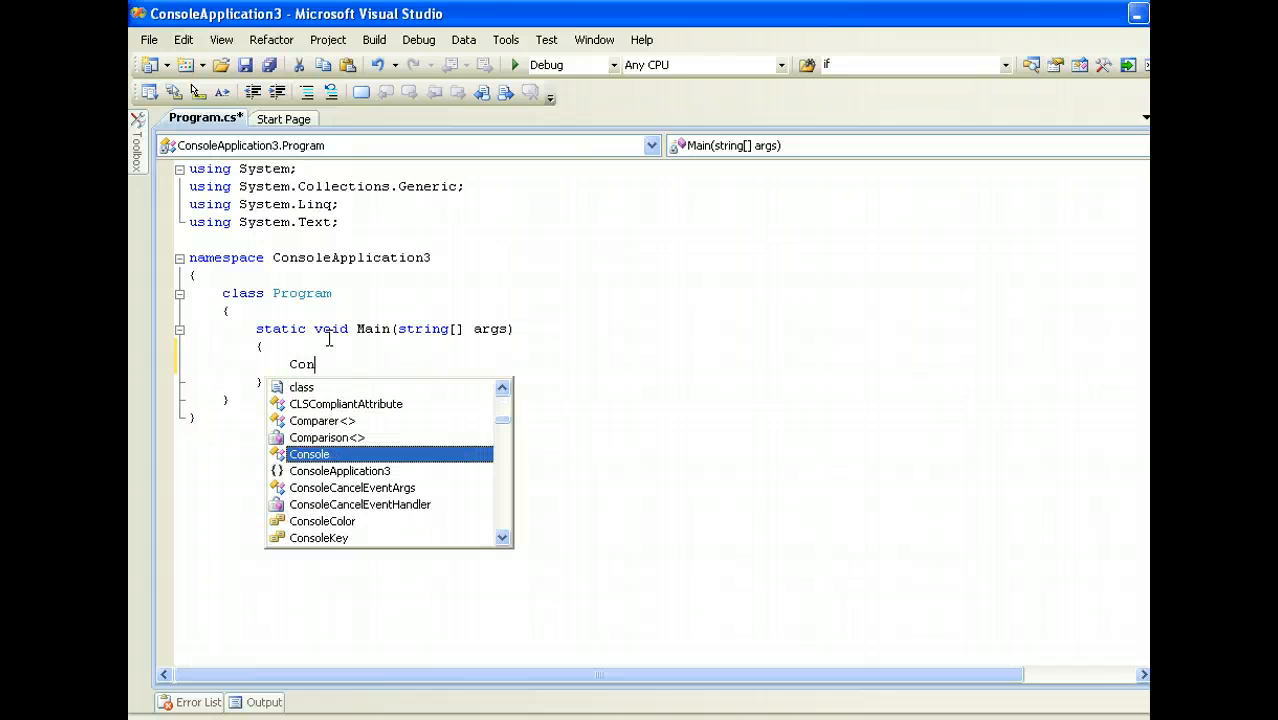
{"action": "type", "text": "sole"}
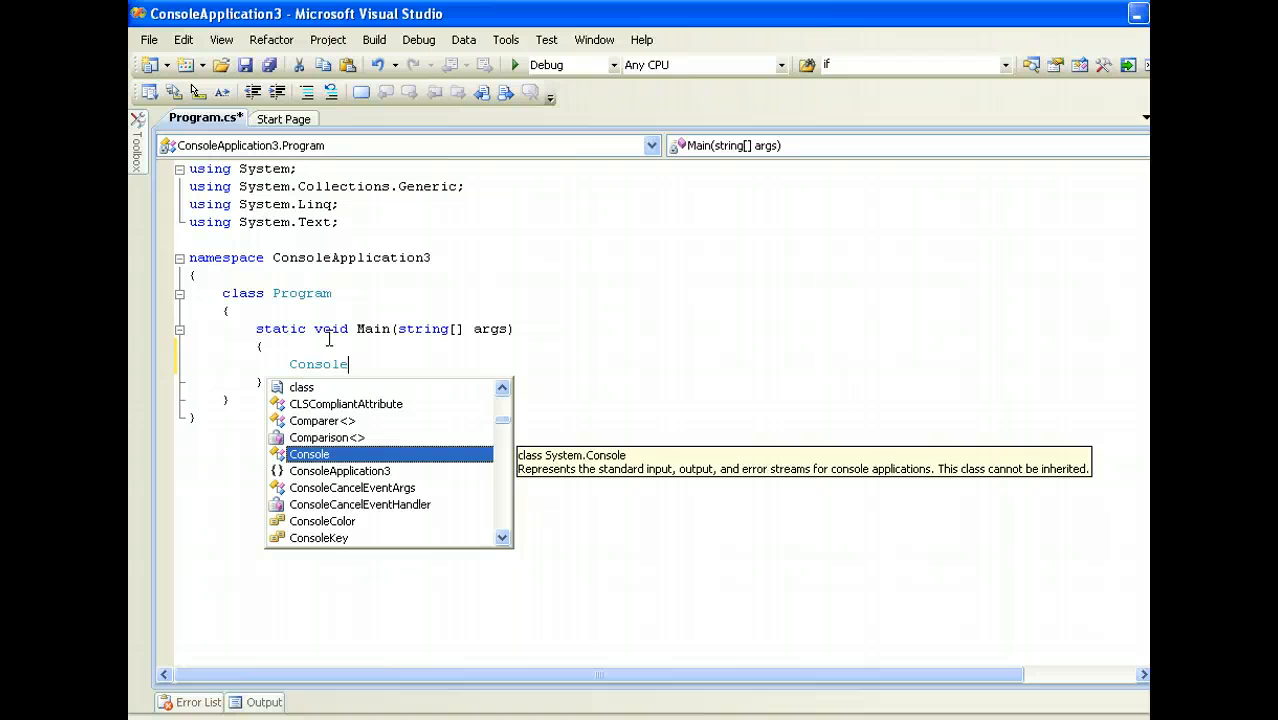
{"action": "type", "text": "."}
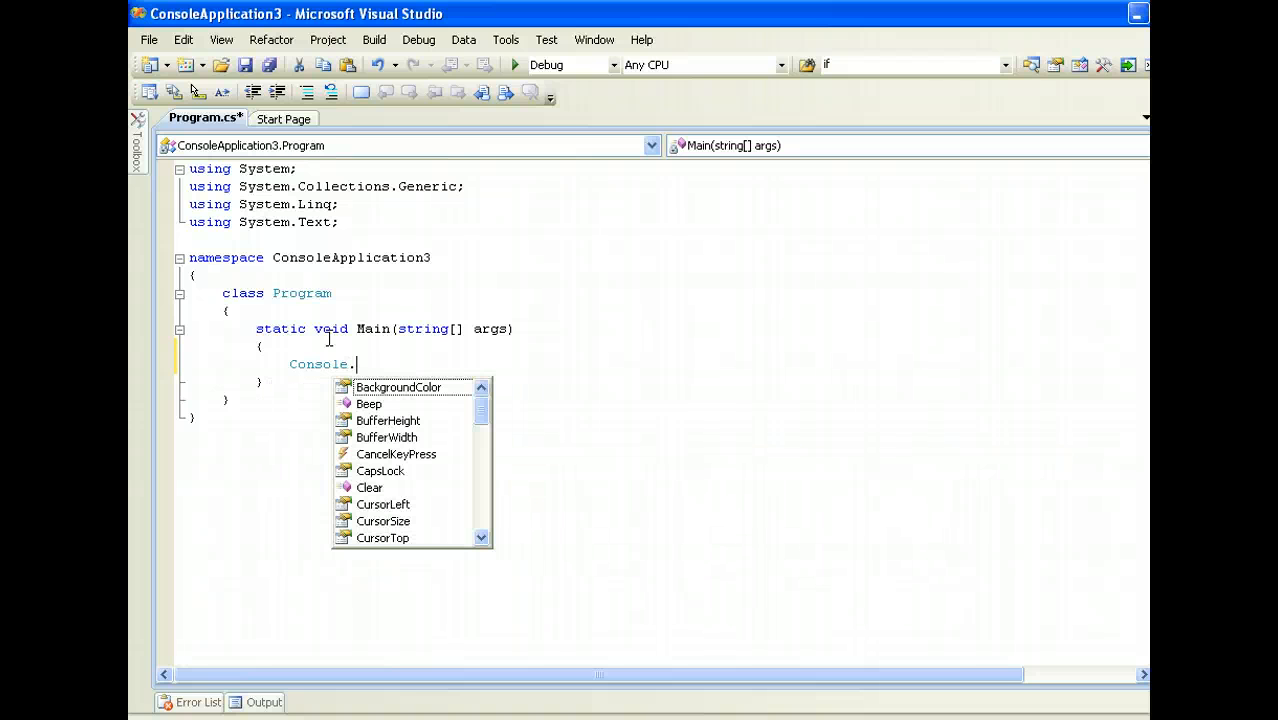
{"action": "type", "text": "Out."}
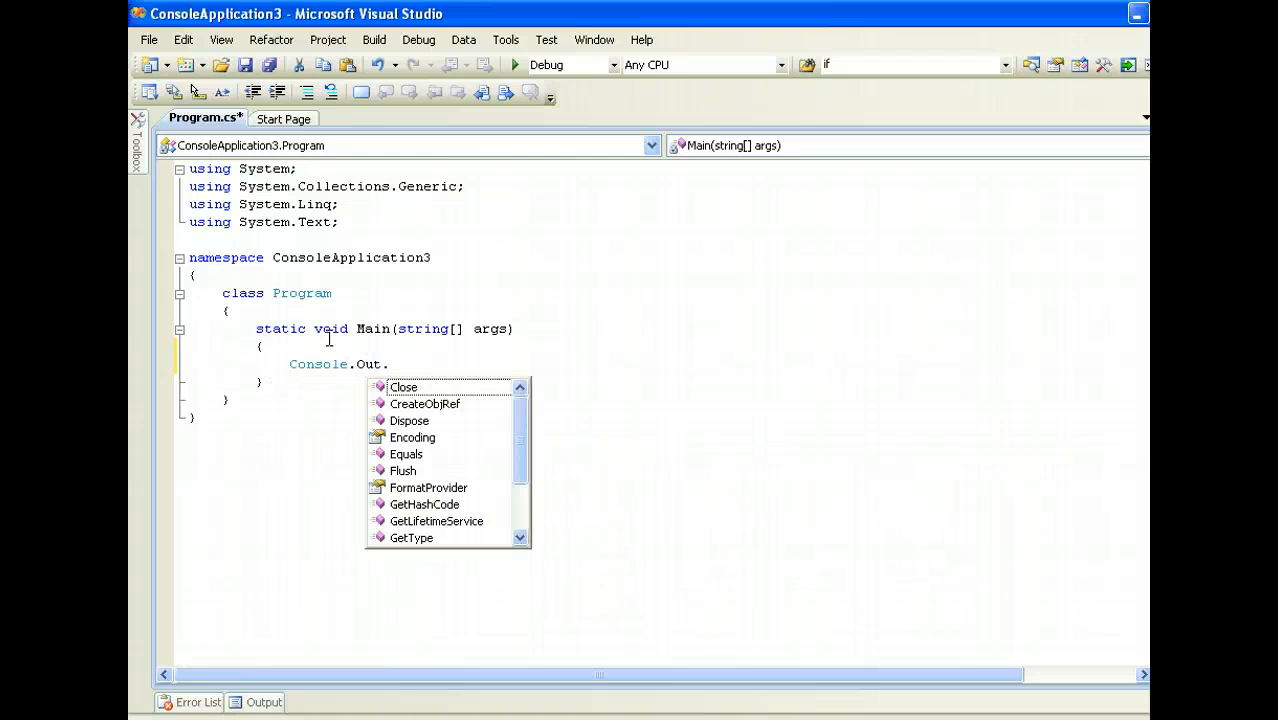
{"action": "type", "text": "WriteLine(\"Getting \");"}
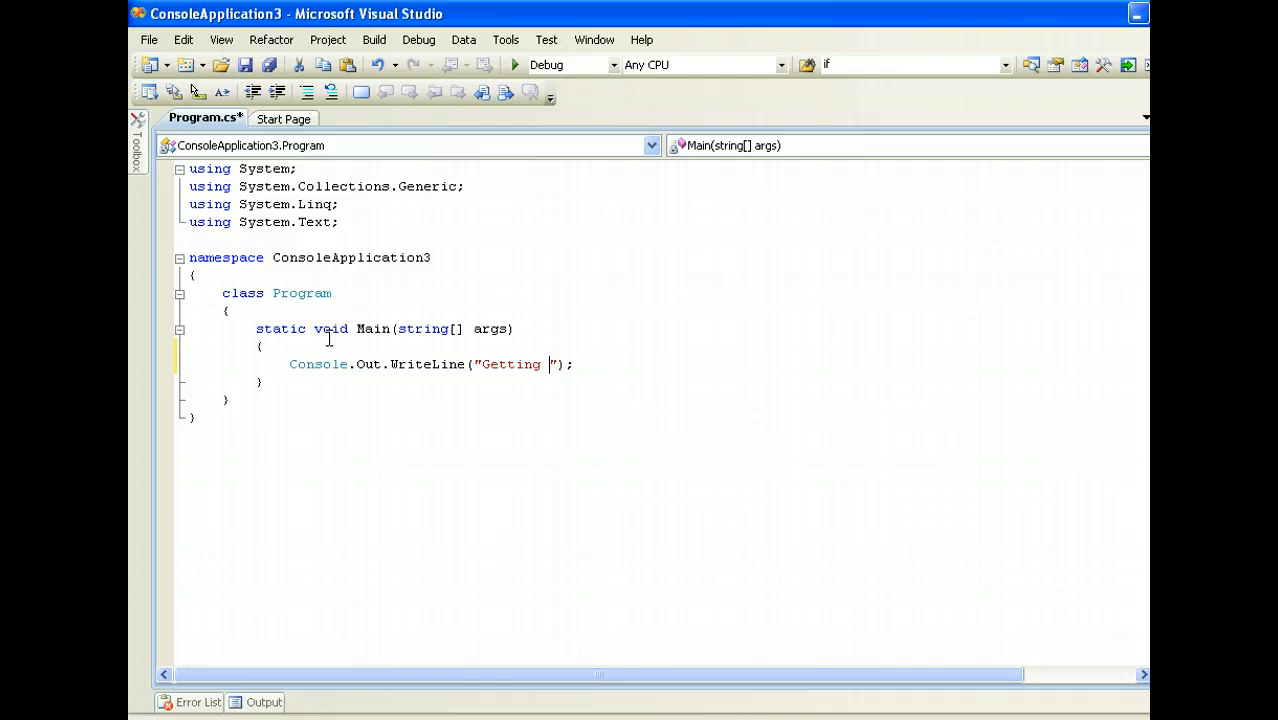
{"action": "type", "text": "Started with"}
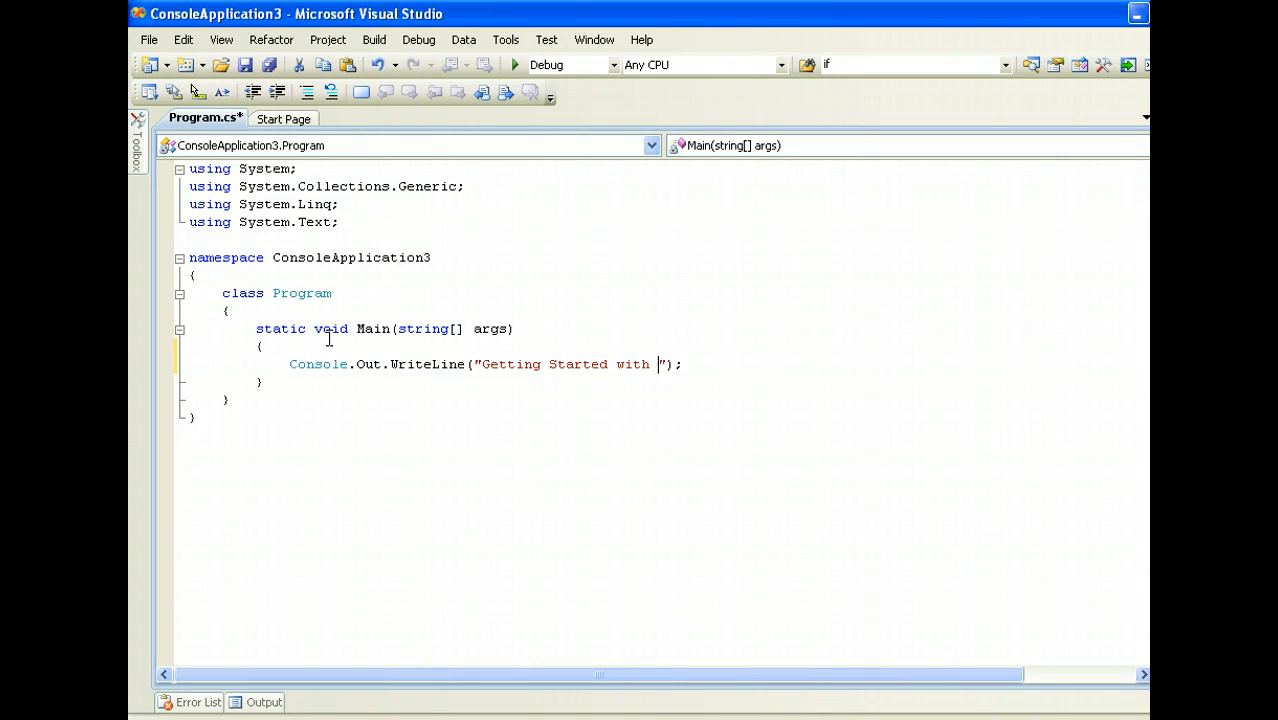
{"action": "type", "text": "C#"}
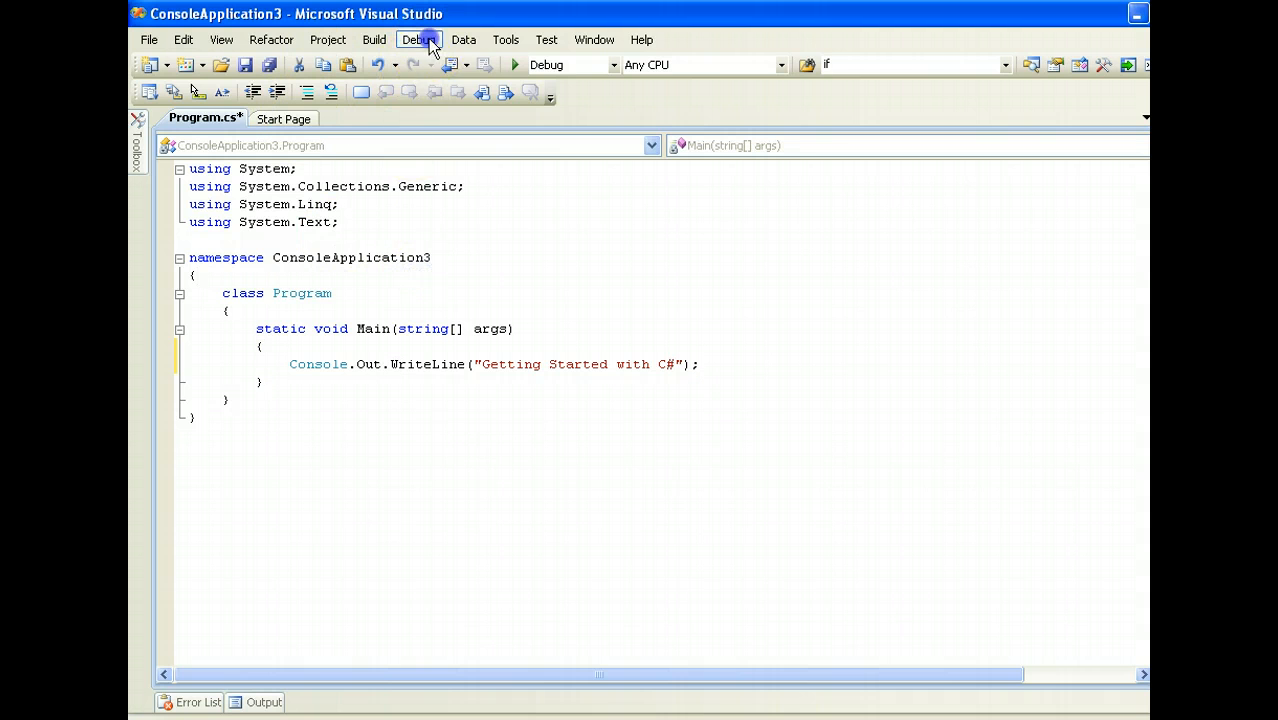
{"action": "left_click", "coordinate": [420, 40]}
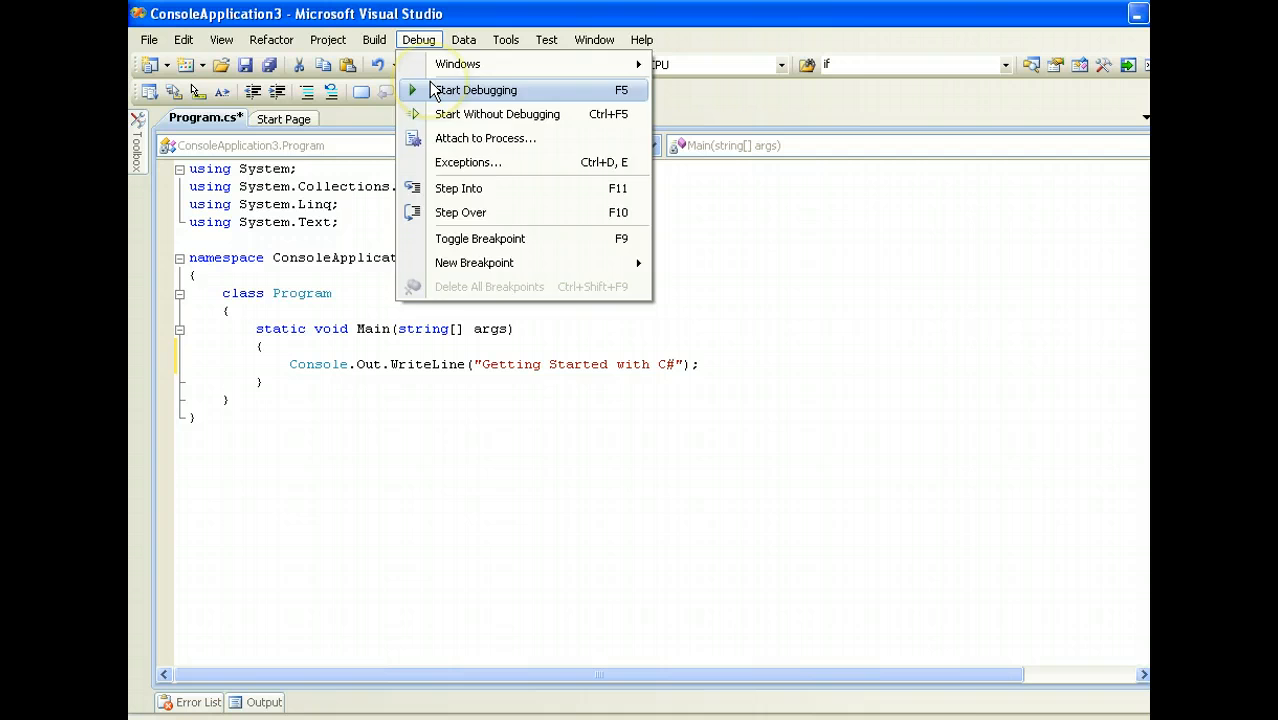